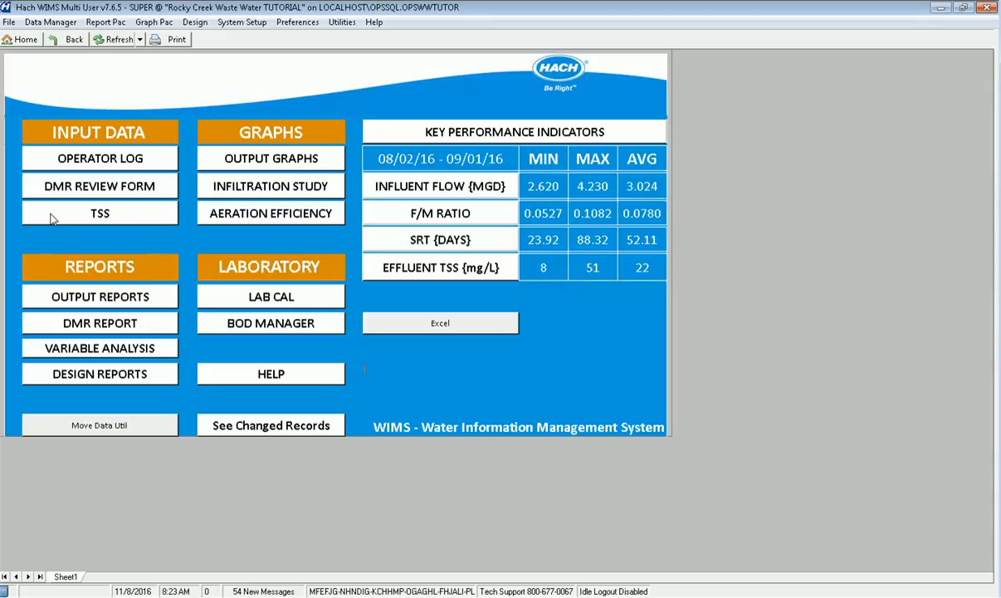
# Step: Open the TSS monthly form and set its range to Year to Date 2016
pyautogui.click(99, 212)
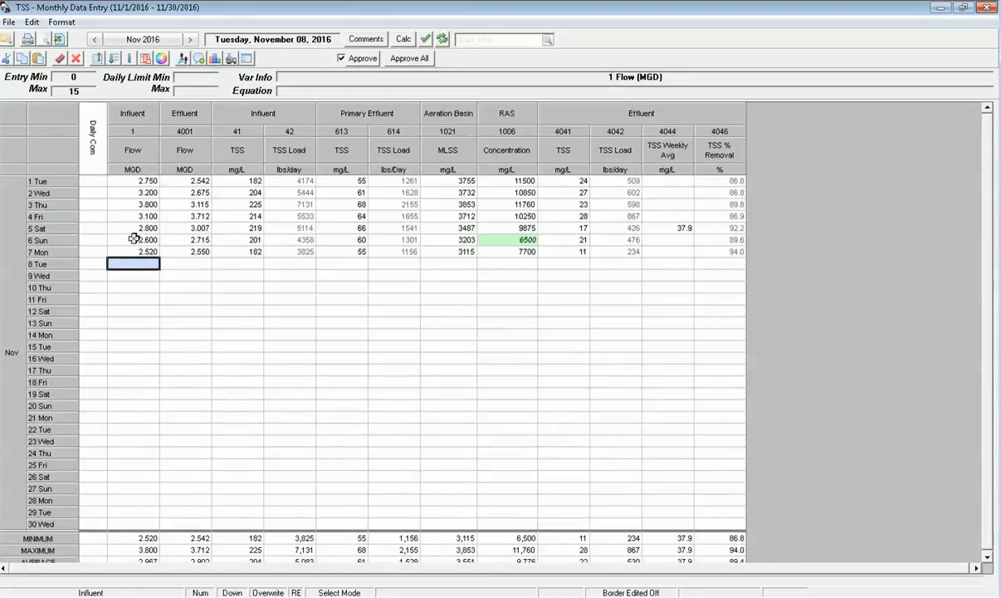
pyautogui.click(133, 239)
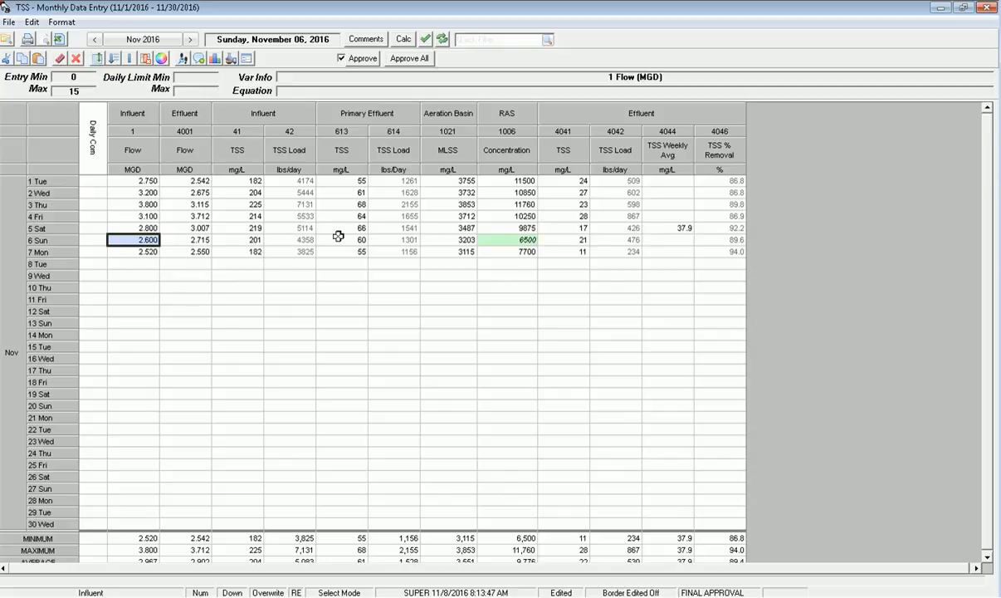
pyautogui.moveTo(167, 136)
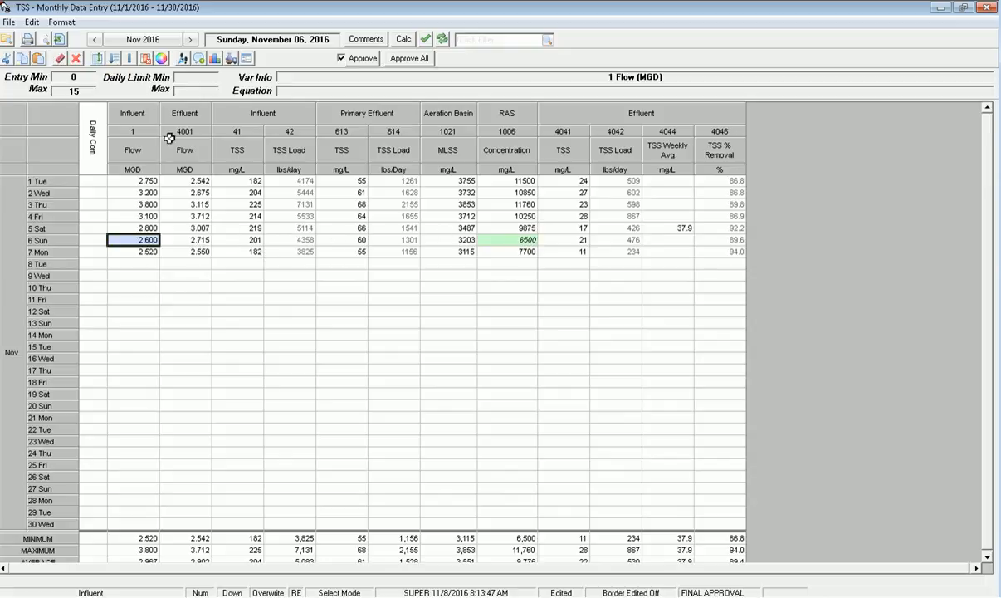
pyautogui.moveTo(142, 40)
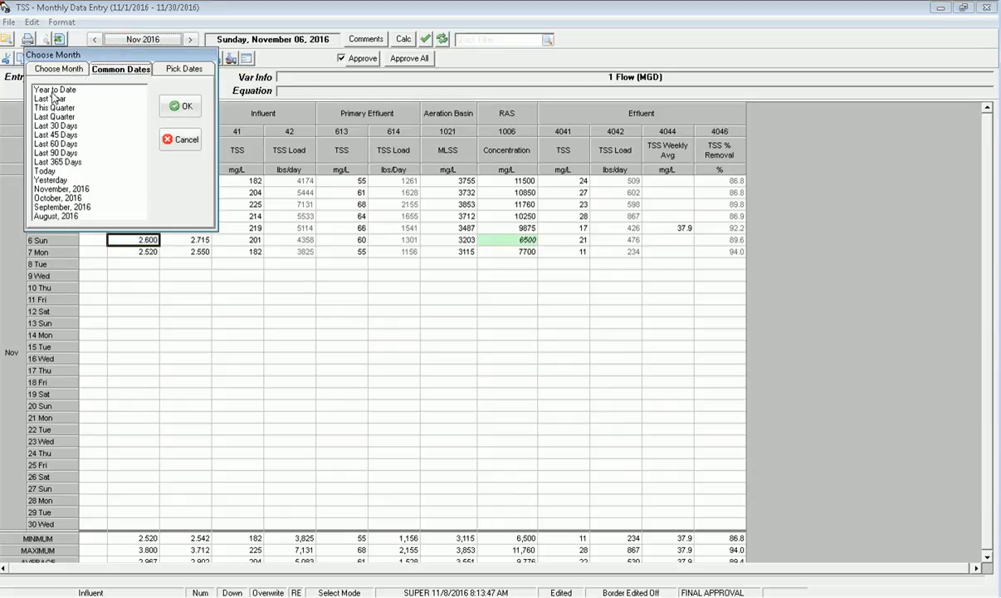
pyautogui.click(53, 88)
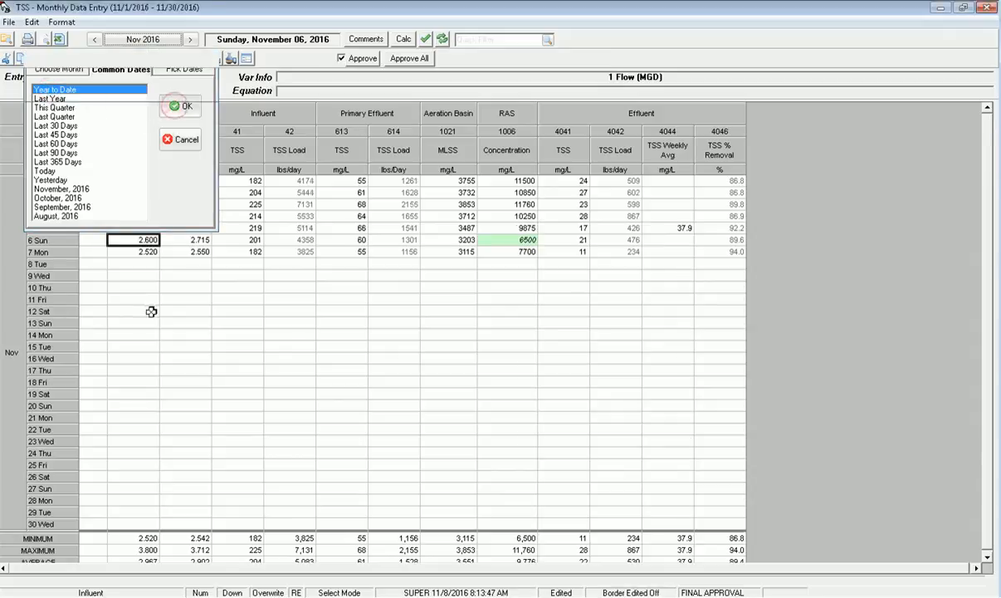
pyautogui.click(186, 108)
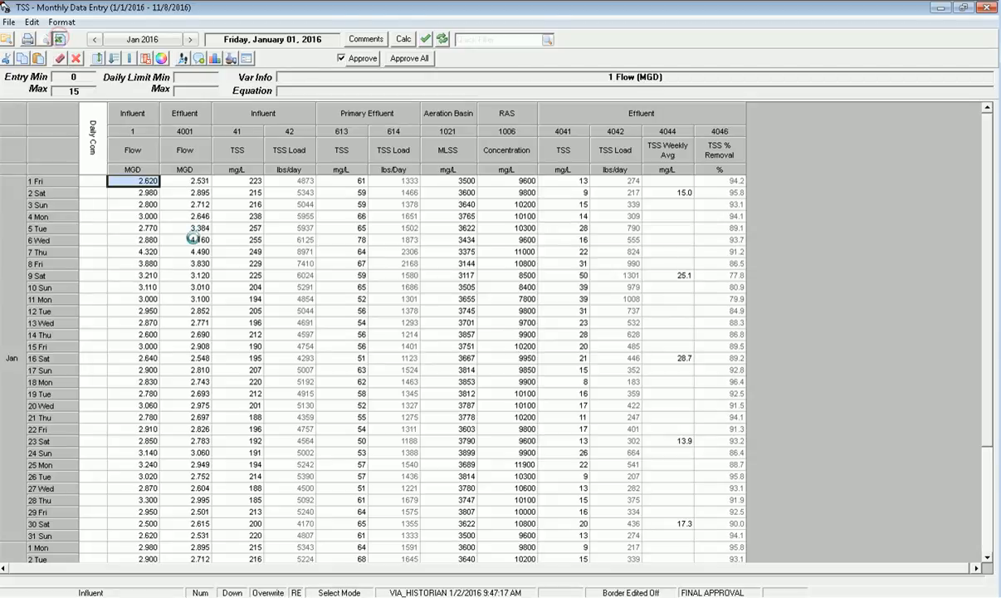
# Step: Export the year-to-date TSS form to an Excel workbook and browse its daily rows
pyautogui.click(231, 58)
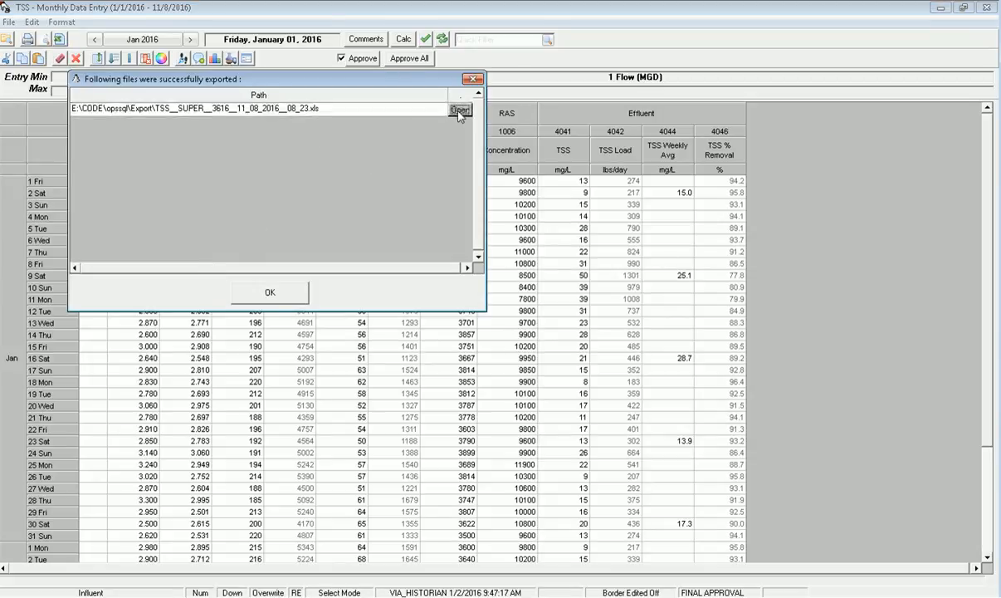
pyautogui.click(459, 110)
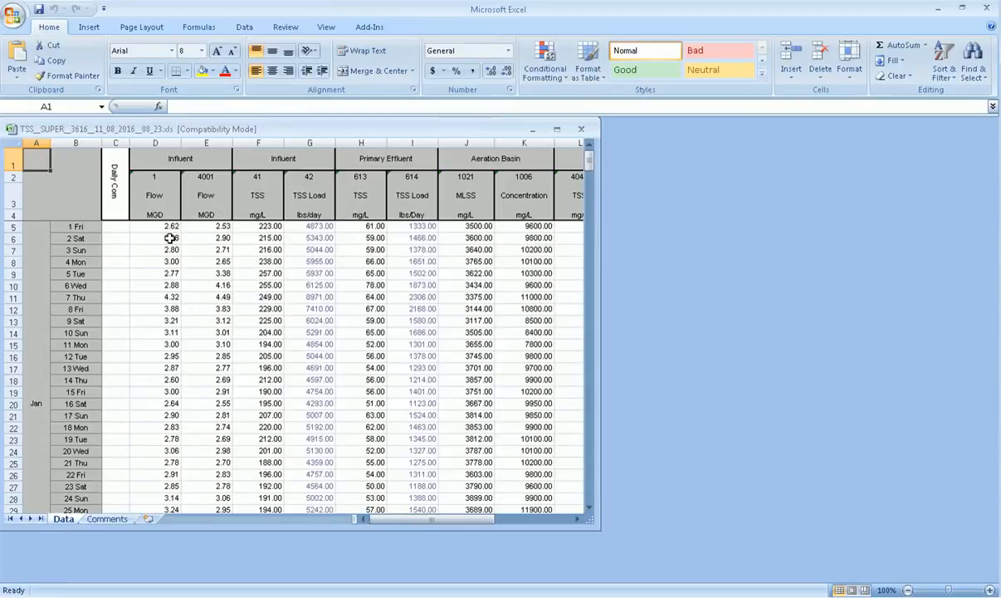
pyautogui.scroll(-3)
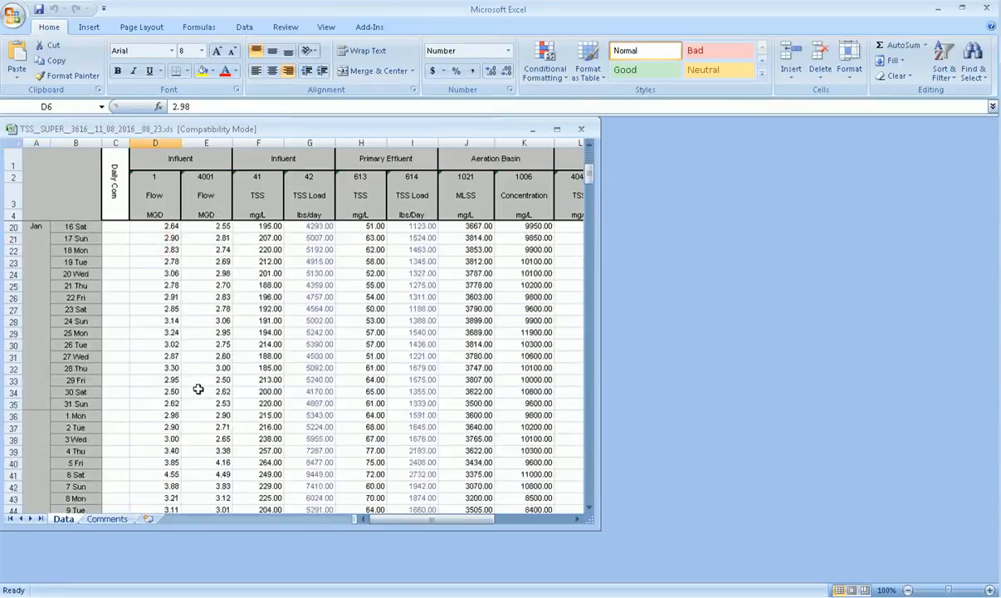
pyautogui.scroll(3)
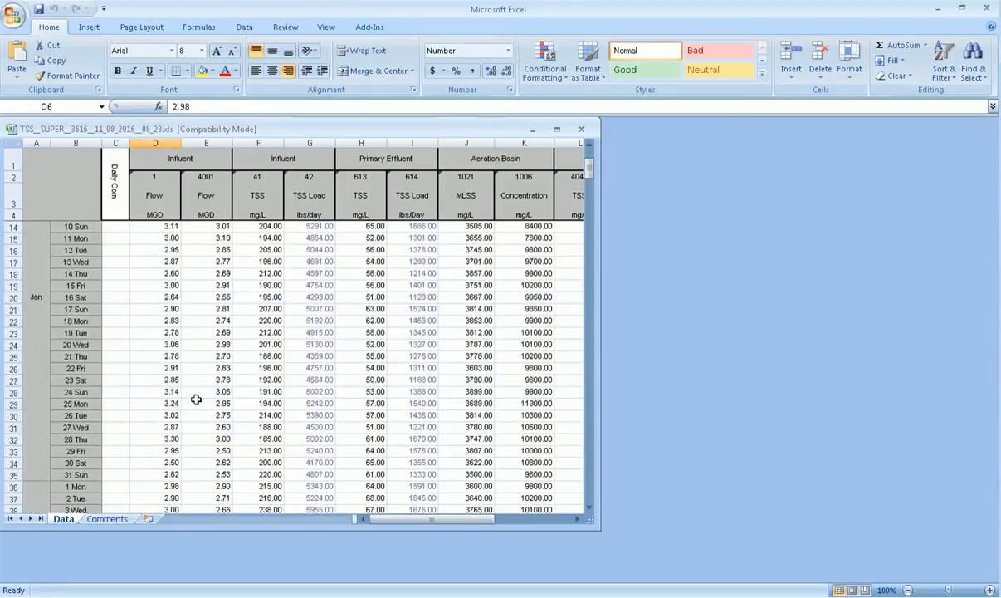
pyautogui.scroll(-3)
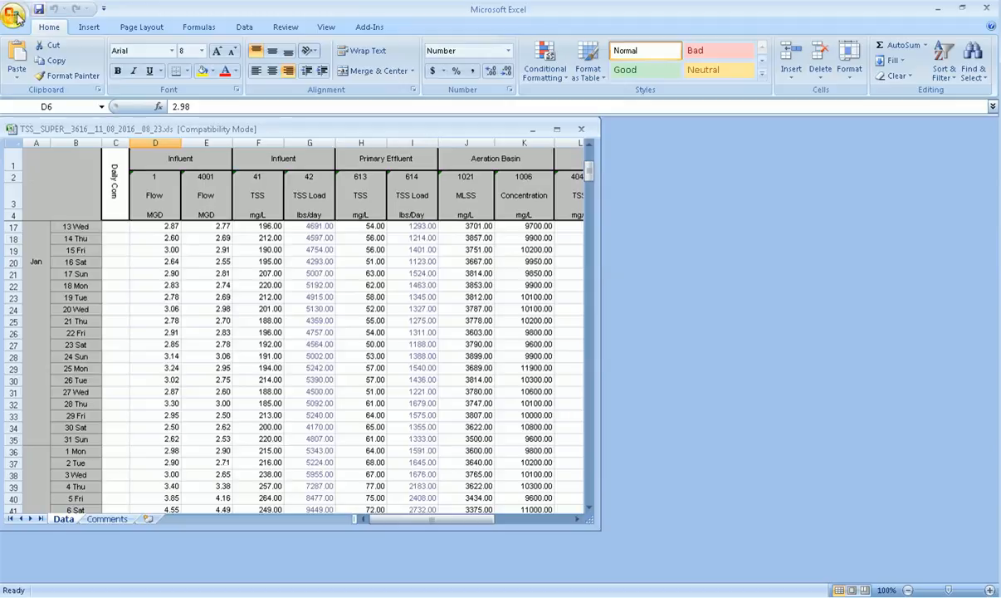
pyautogui.click(16, 16)
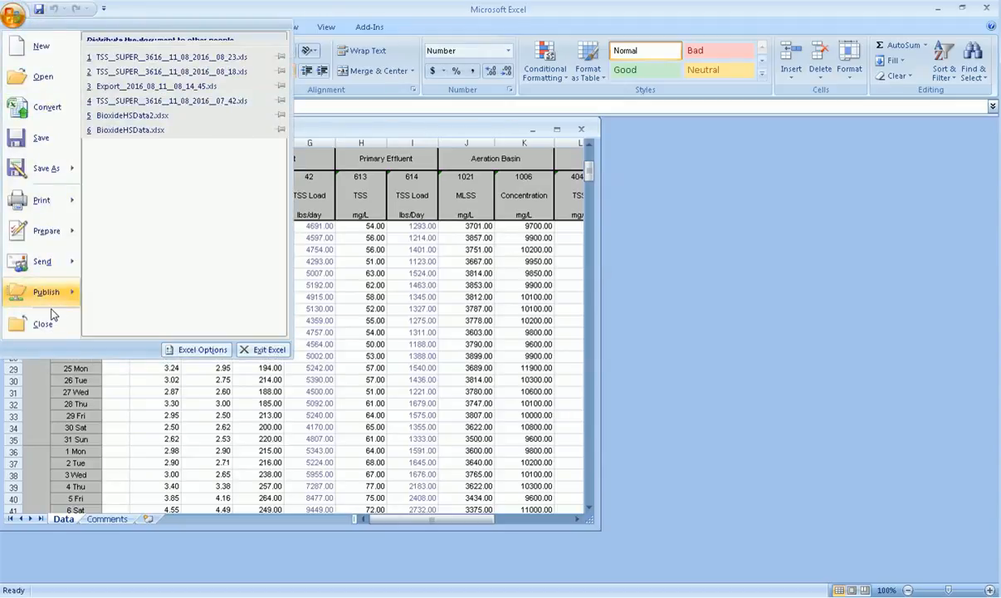
# Step: Return to WIMS, switch the TSS form to Last Year (2015), then close the form
pyautogui.click(40, 324)
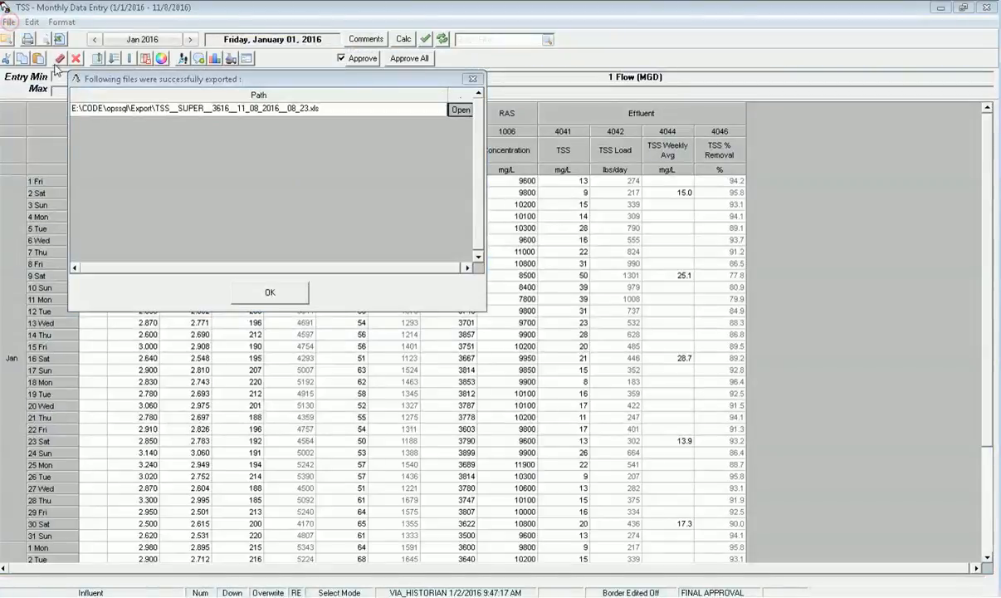
pyautogui.click(269, 292)
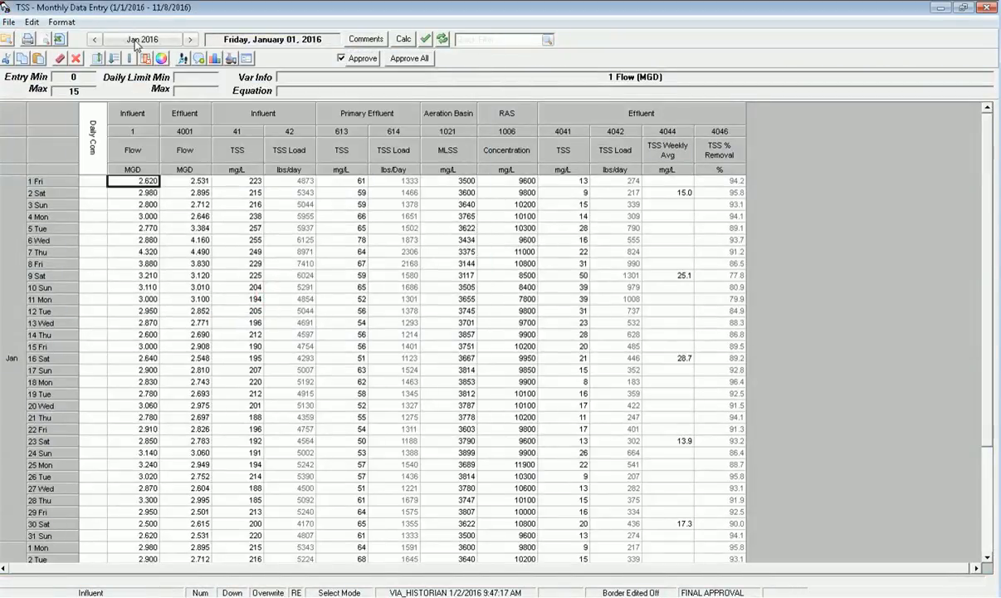
pyautogui.moveTo(140, 38)
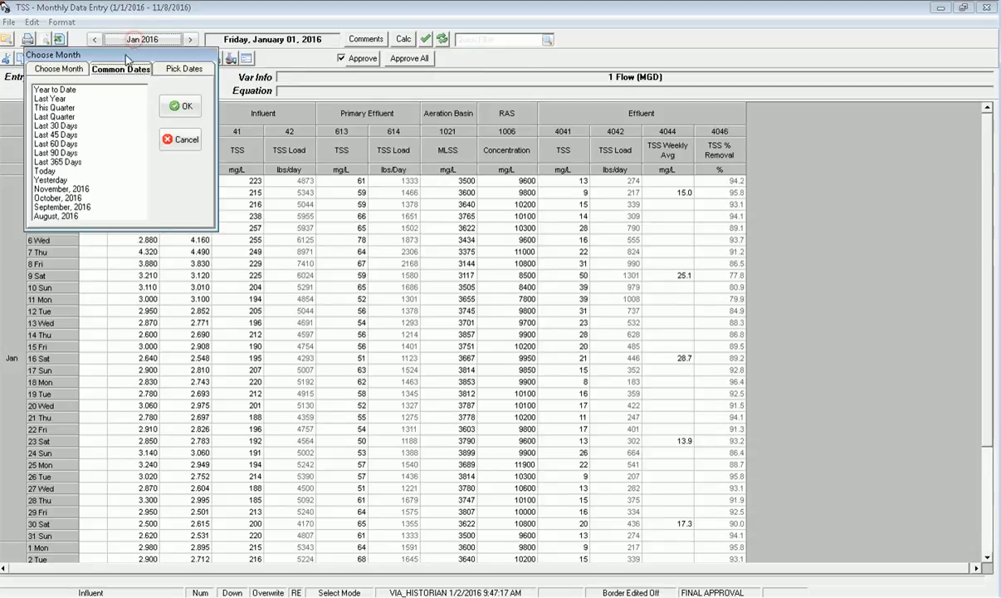
pyautogui.click(53, 88)
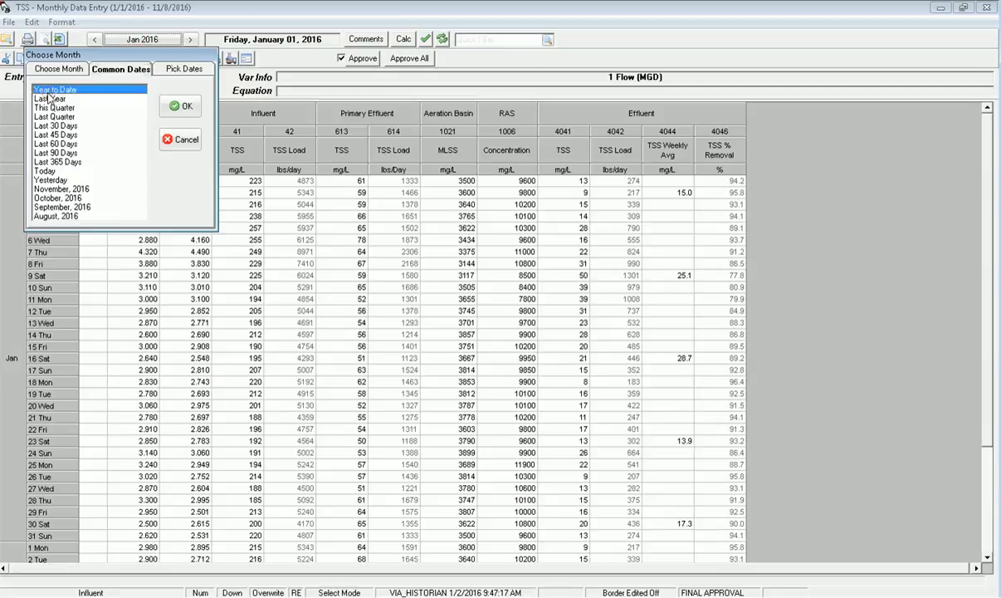
pyautogui.click(51, 98)
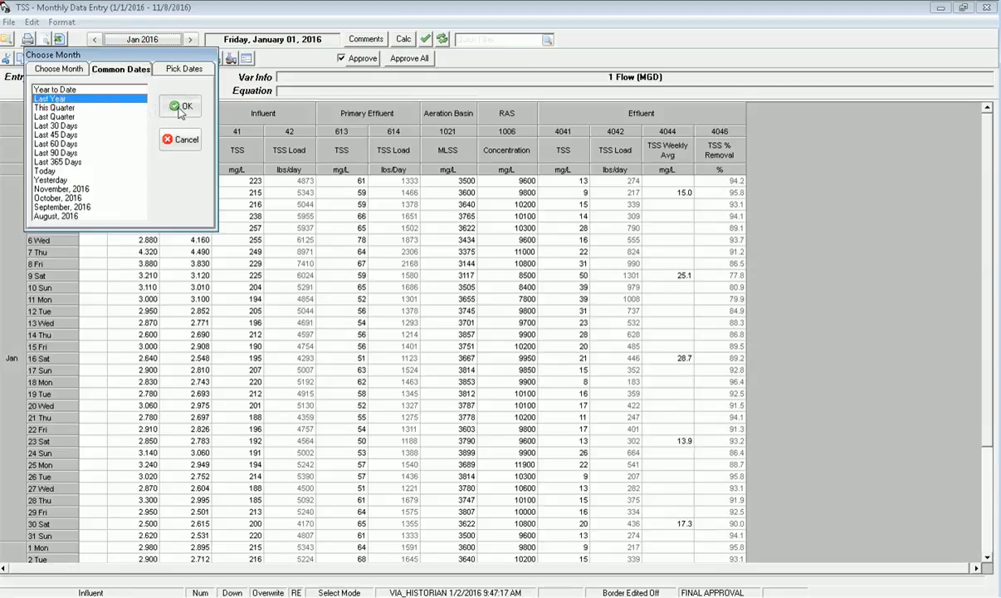
pyautogui.click(186, 106)
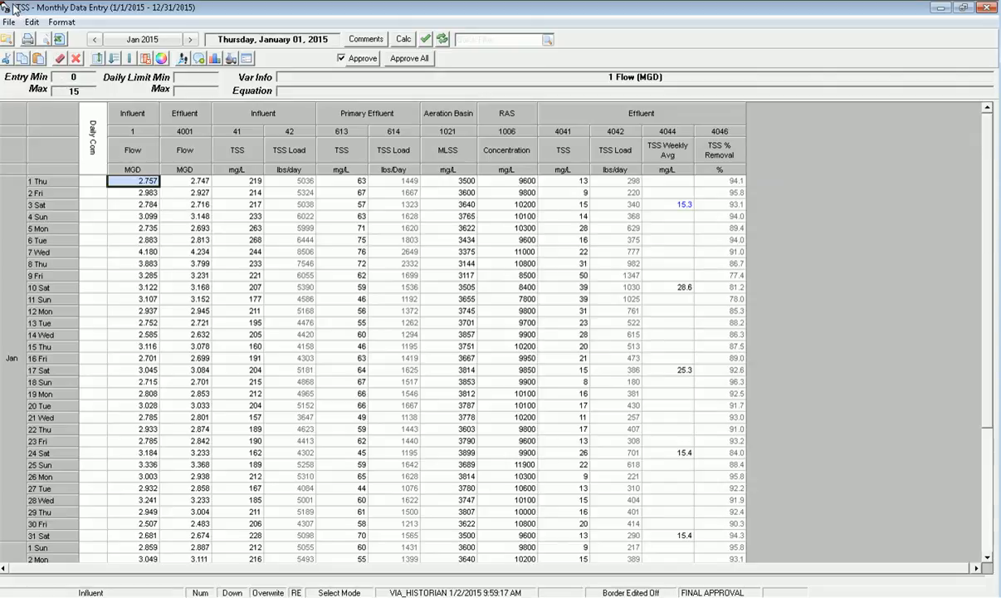
pyautogui.click(25, 40)
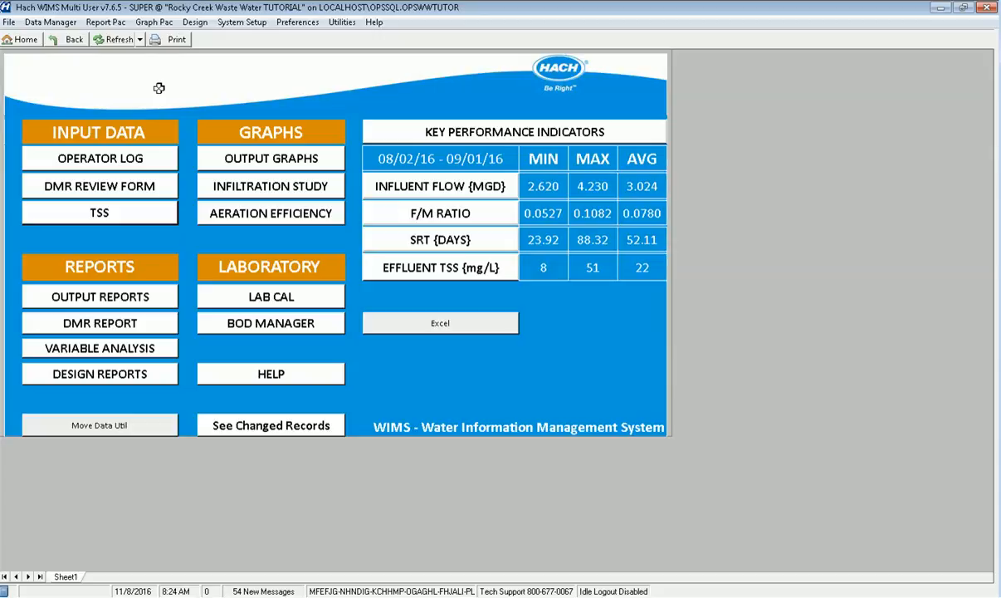
pyautogui.moveTo(163, 53)
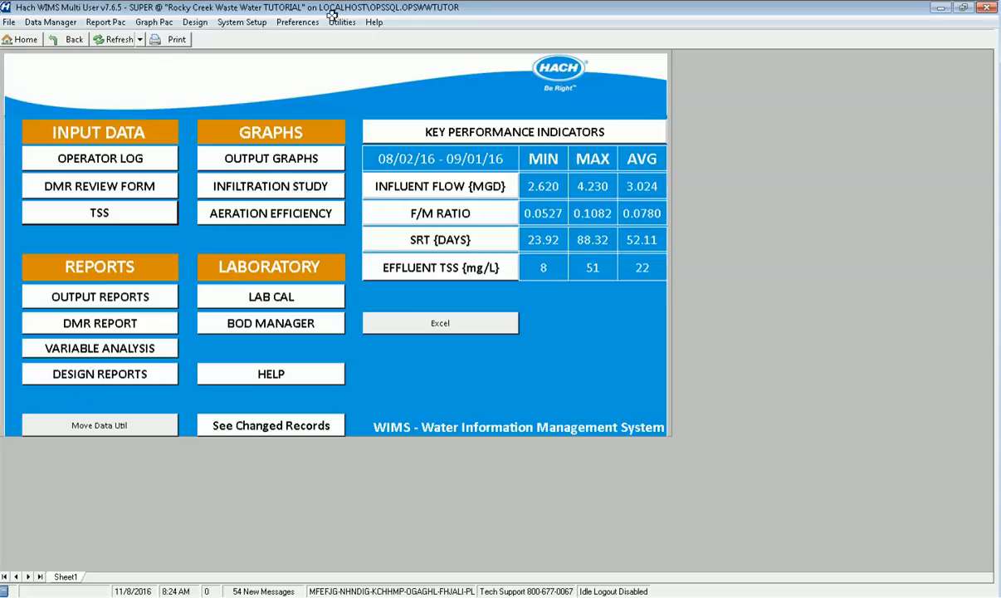
# Step: Start a new spread report design with cell B4 as the data anchor
pyautogui.click(201, 24)
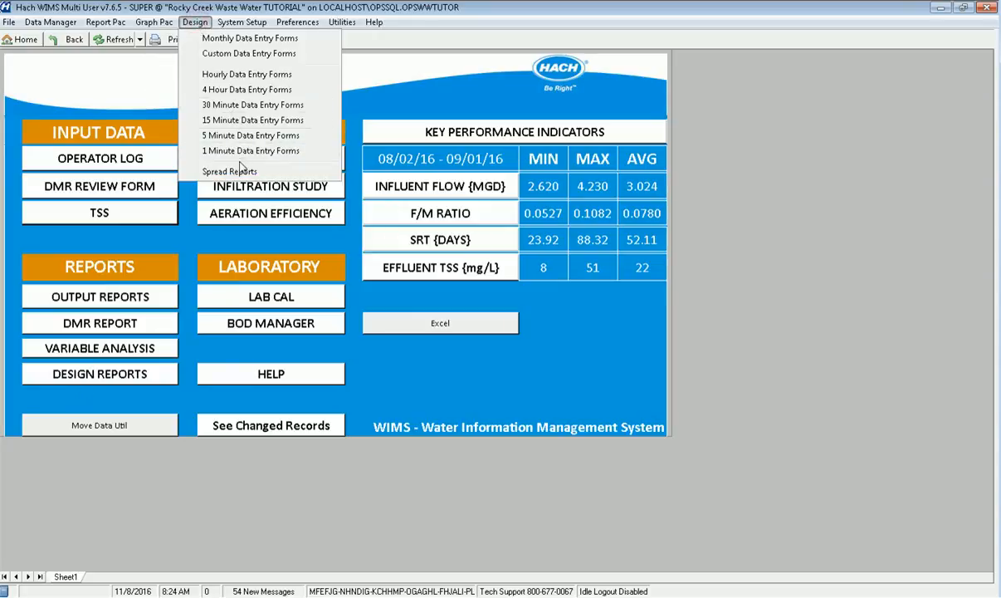
pyautogui.click(229, 171)
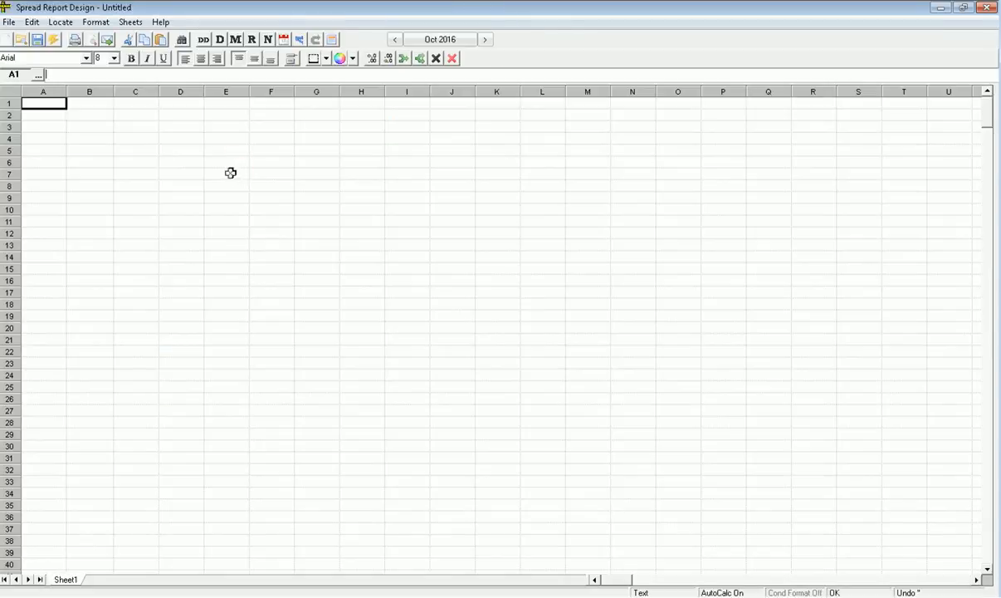
pyautogui.moveTo(110, 136)
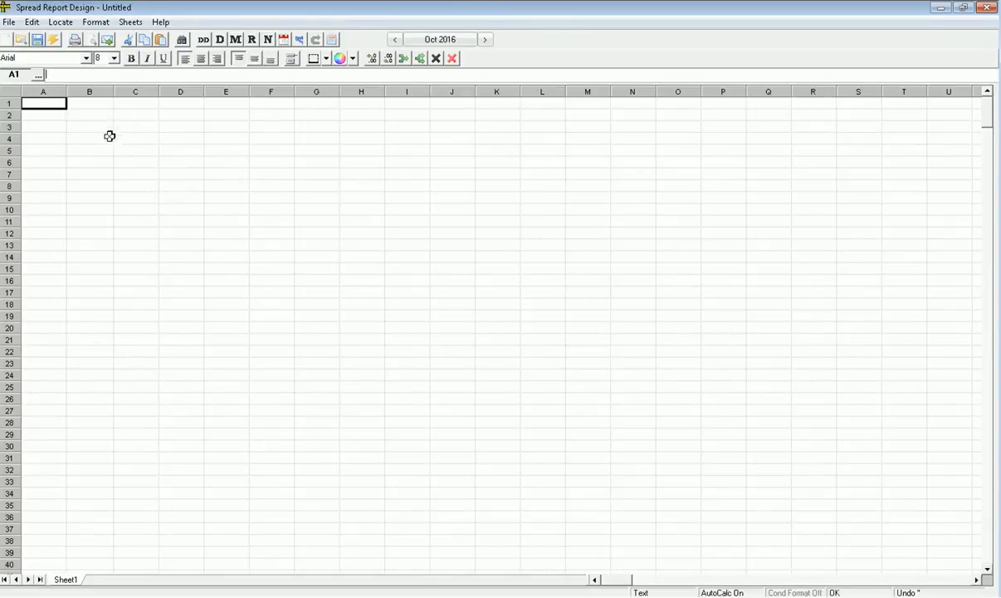
pyautogui.click(89, 137)
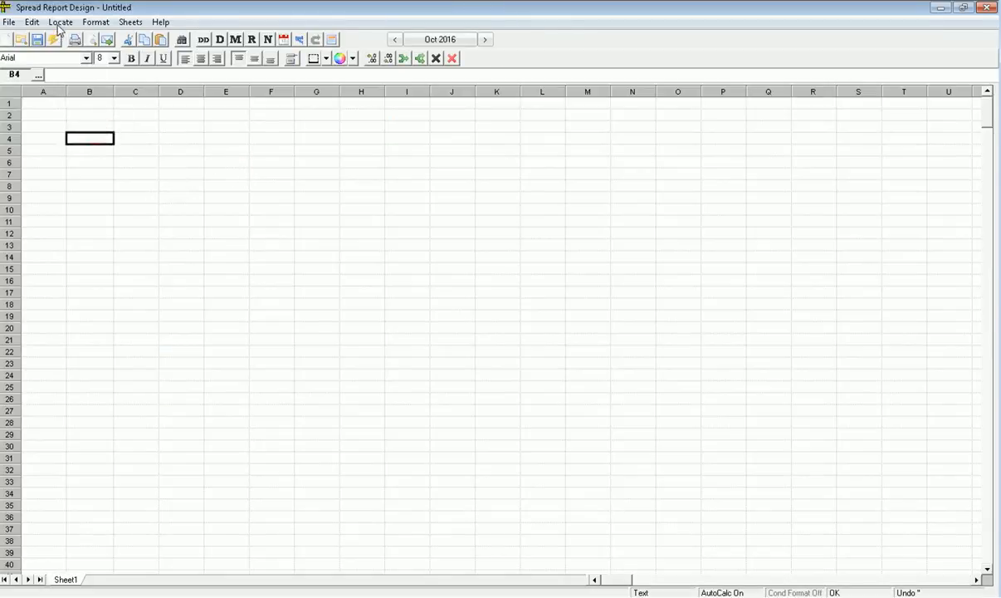
pyautogui.click(70, 20)
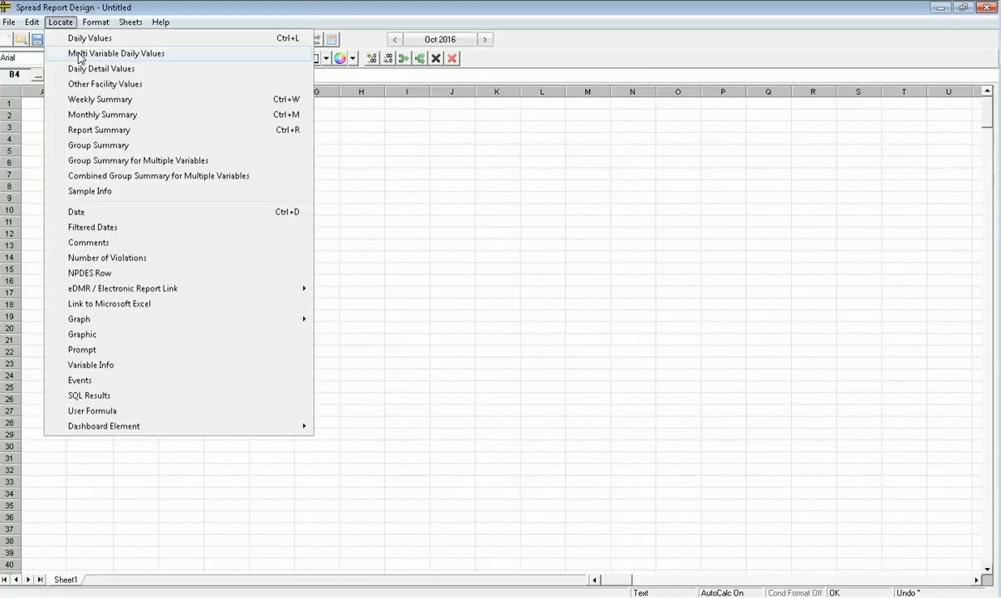
# Step: Locate Multiple Variables and add the six TSS variables via the TSS filter
pyautogui.click(116, 53)
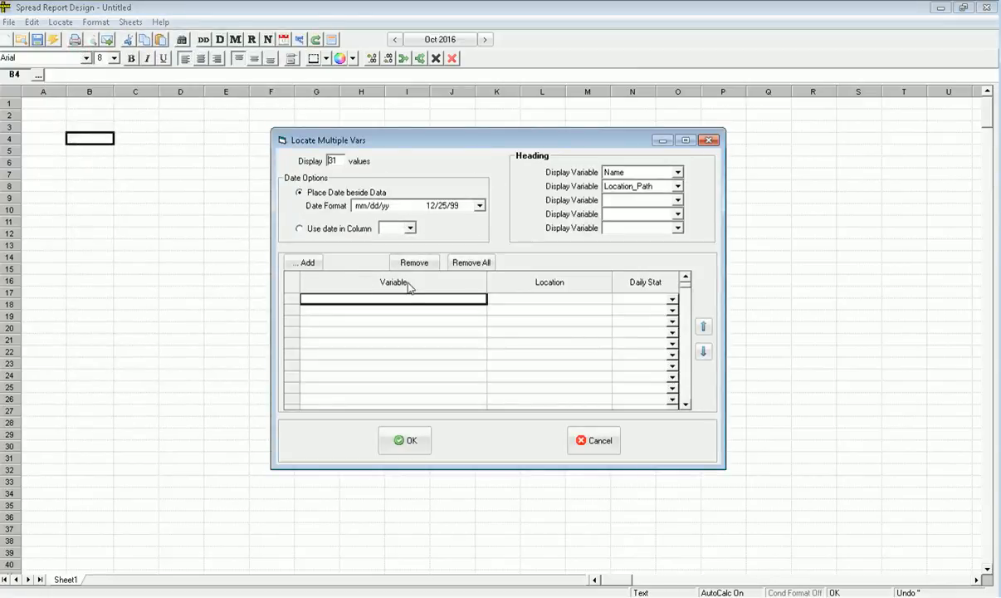
pyautogui.click(304, 262)
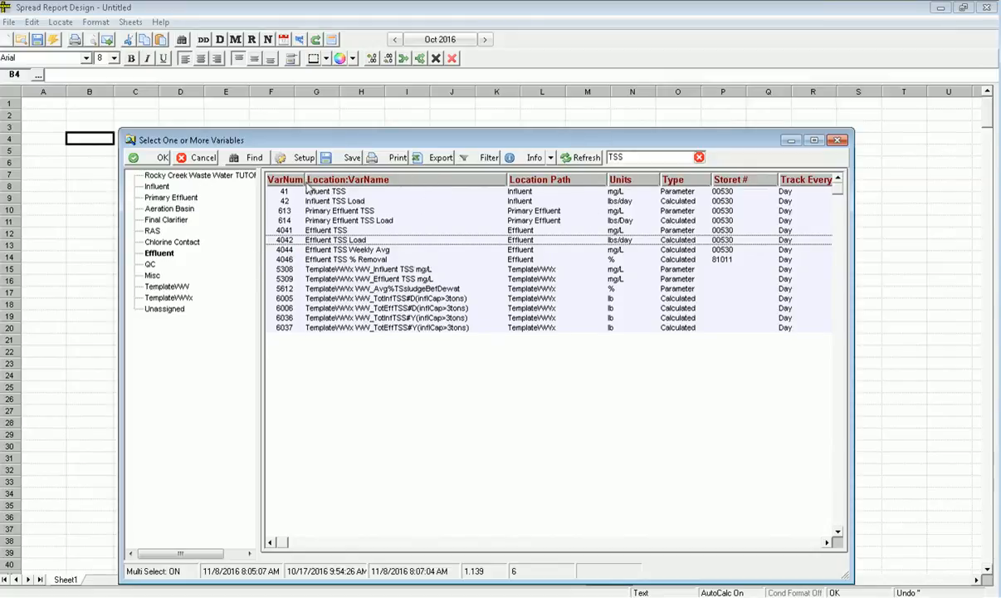
pyautogui.click(326, 191)
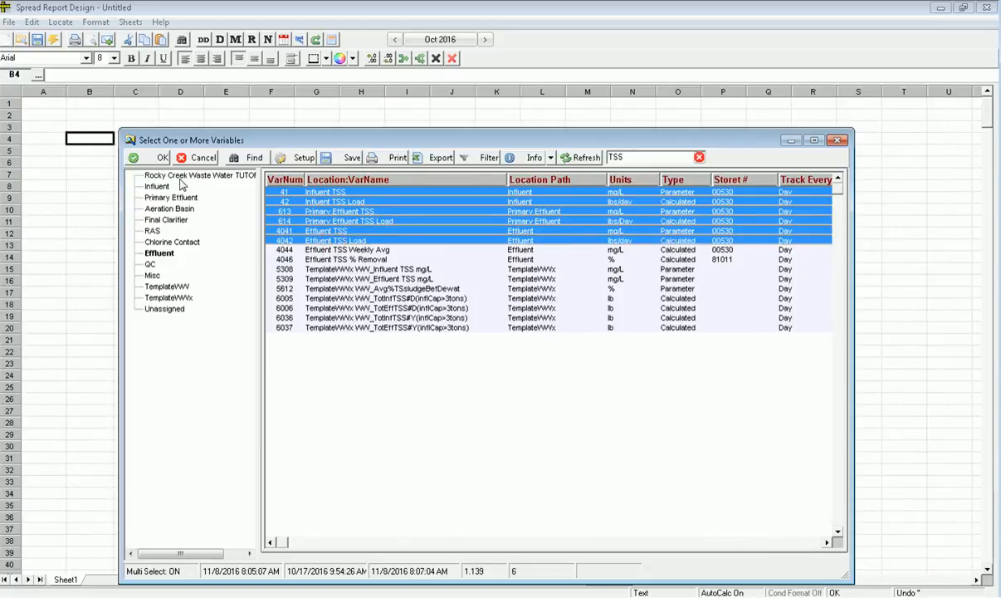
pyautogui.click(161, 158)
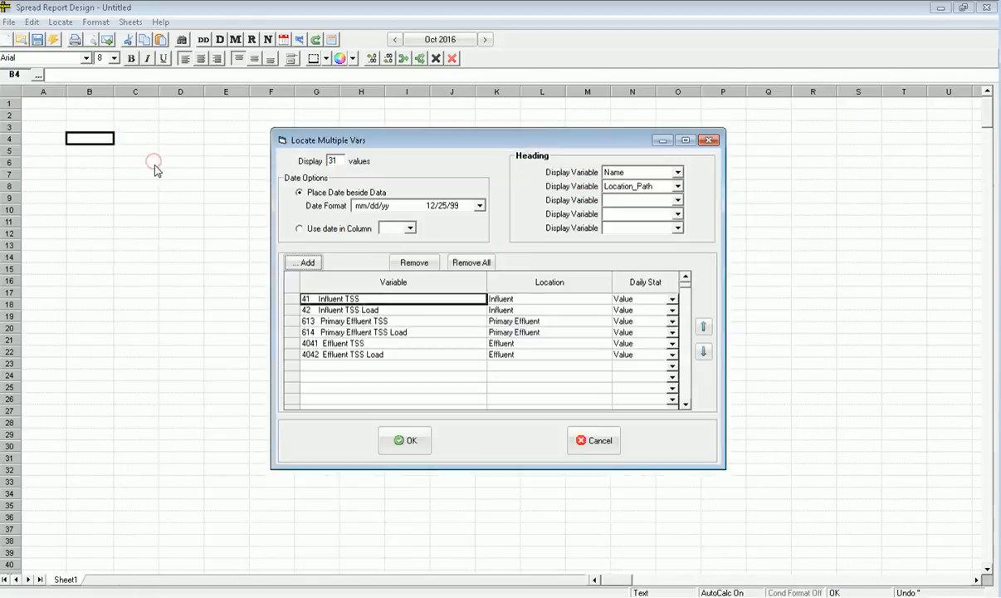
# Step: Clear the filter and add Influent Flow as the seventh variable
pyautogui.click(302, 262)
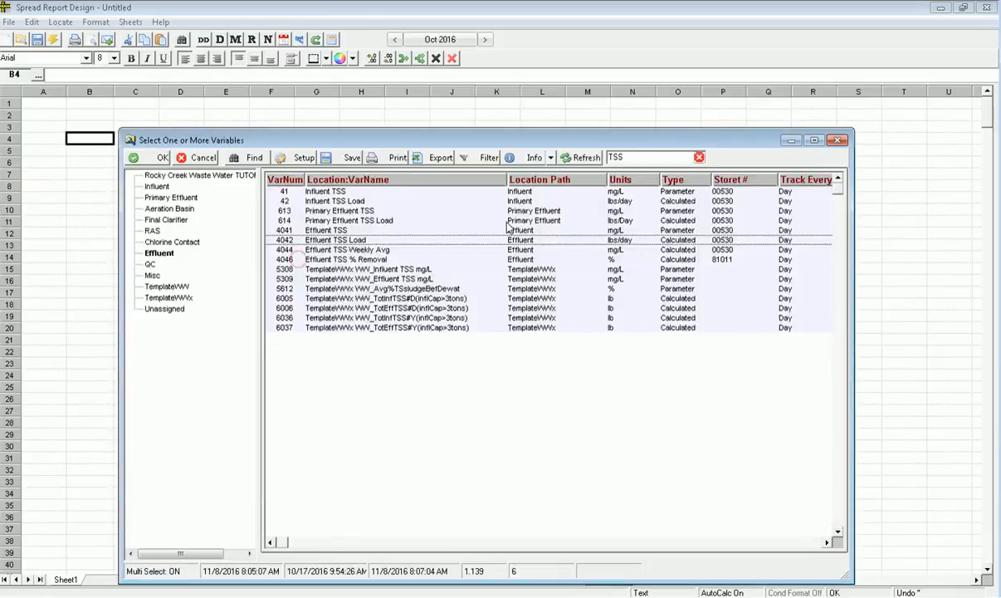
pyautogui.click(698, 156)
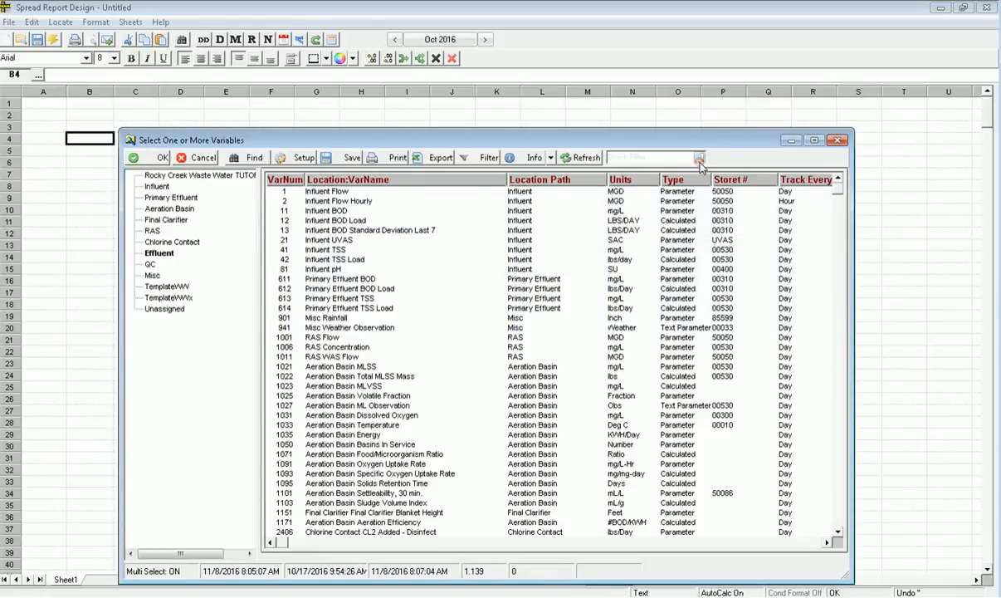
pyautogui.click(319, 191)
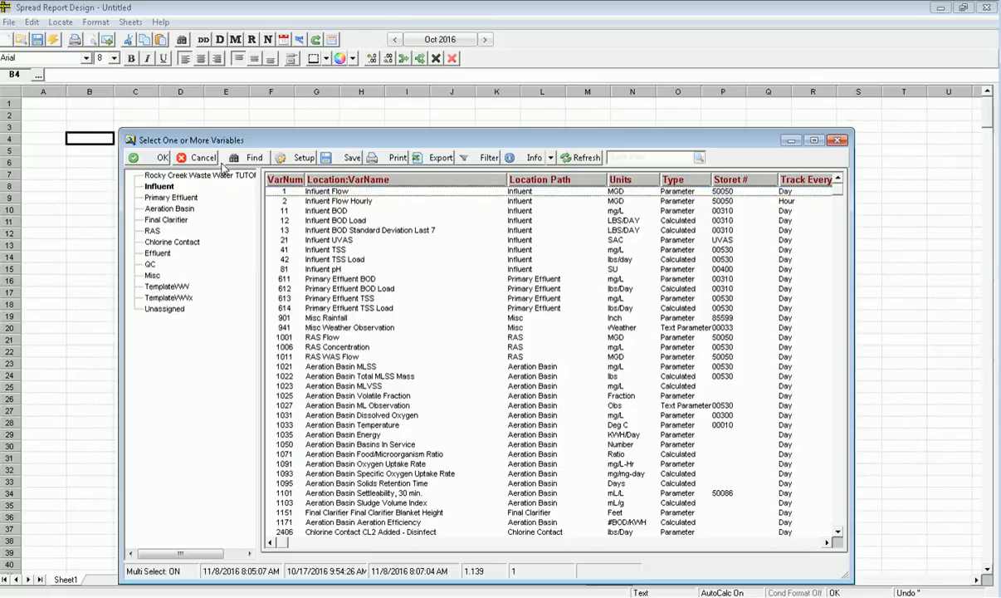
pyautogui.click(163, 157)
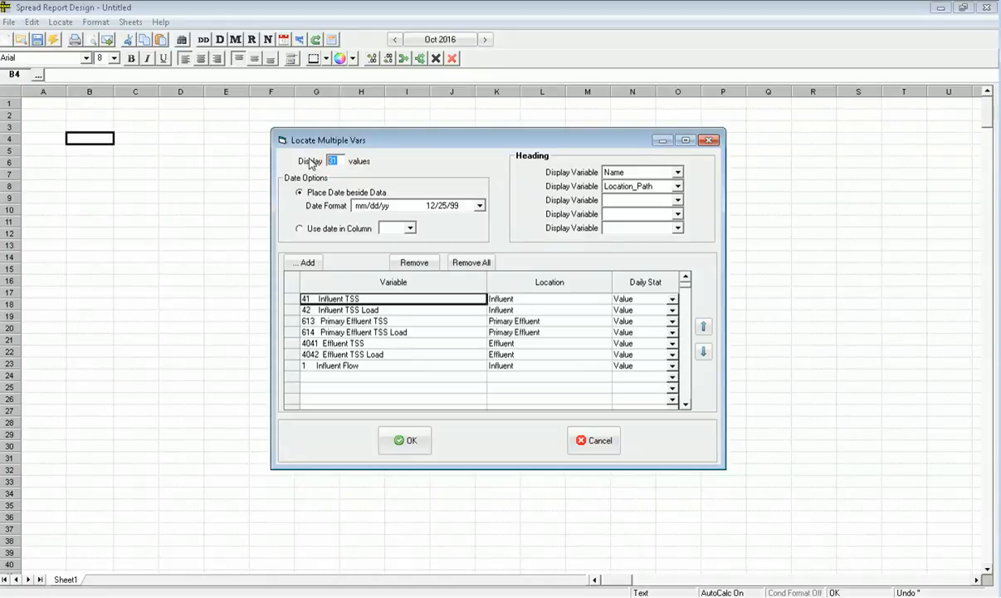
# Step: Display 740 values headed by Location_Path, Name and Units, and place them on the sheet
pyautogui.write('740')
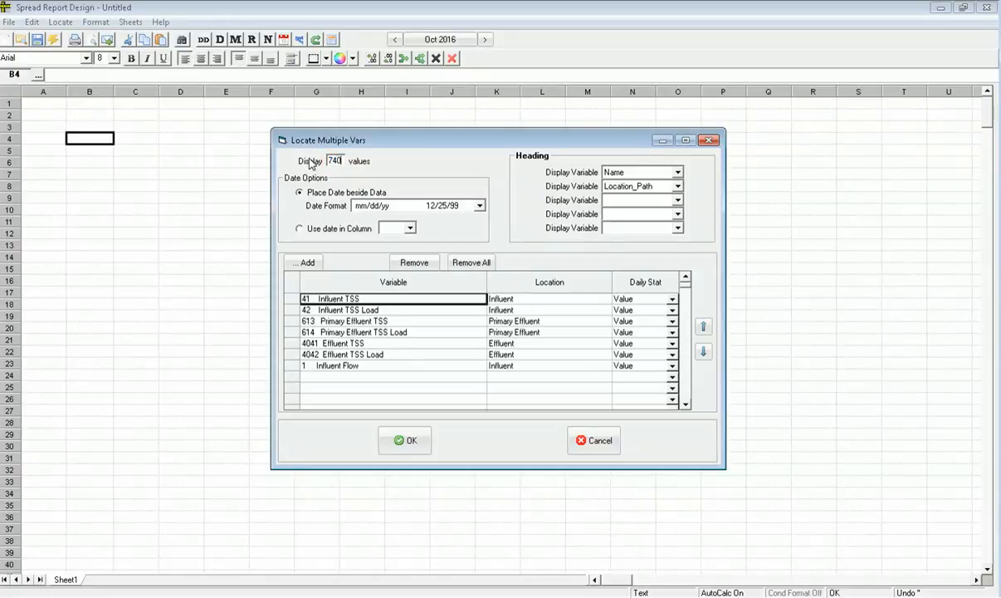
pyautogui.moveTo(621, 186)
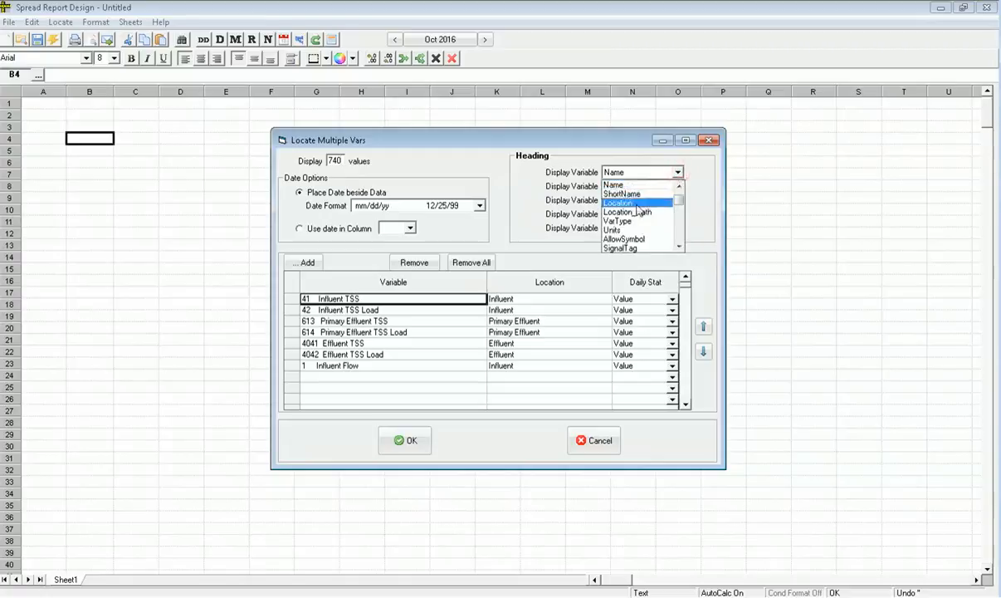
pyautogui.click(629, 211)
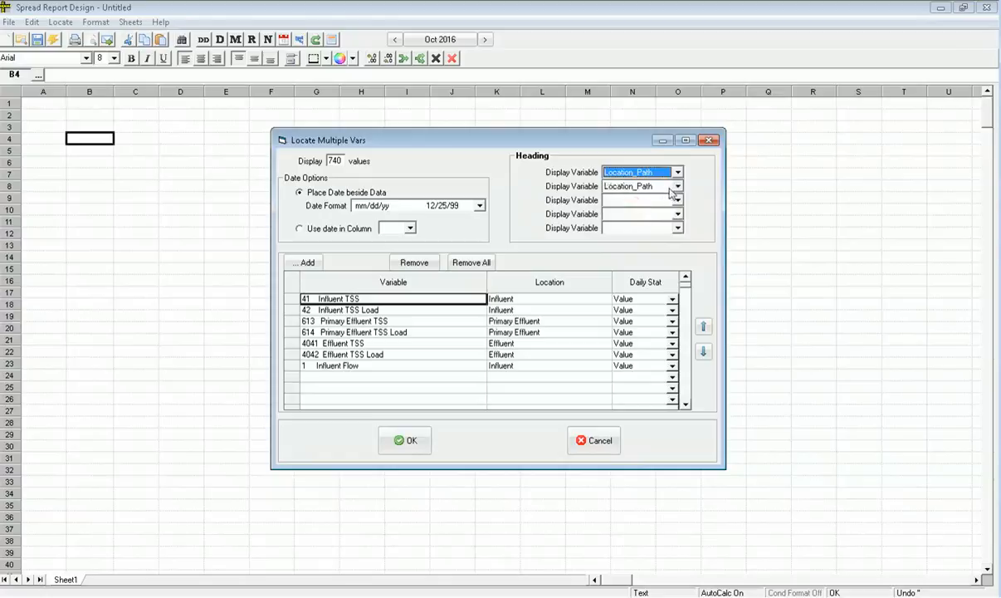
pyautogui.click(678, 199)
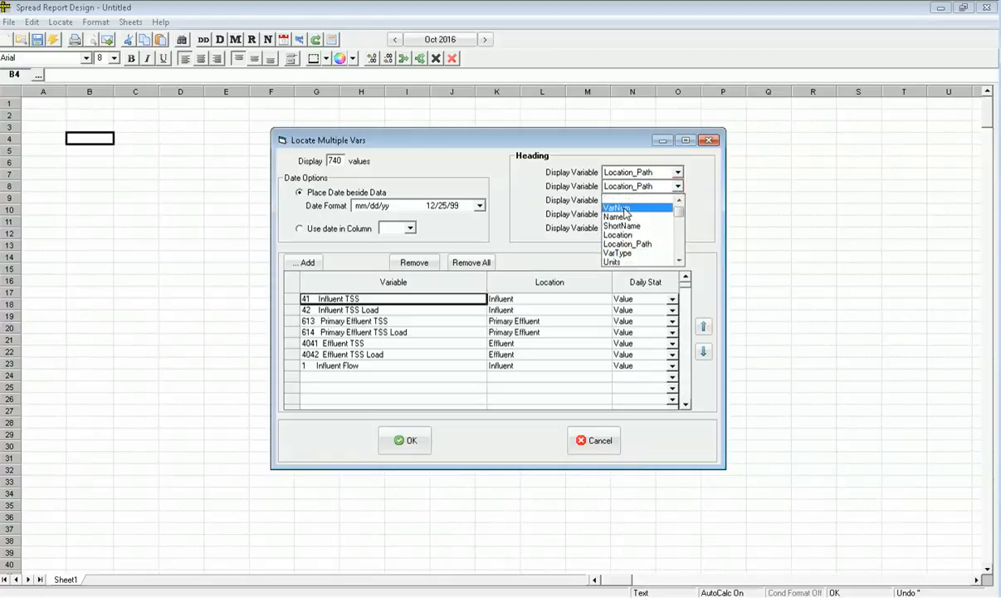
pyautogui.click(618, 216)
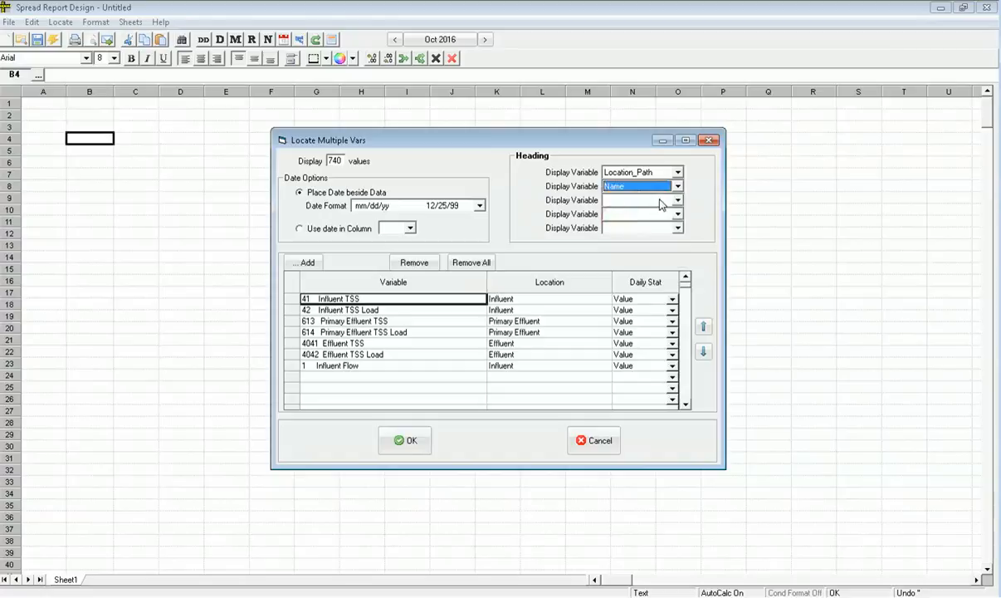
pyautogui.click(676, 199)
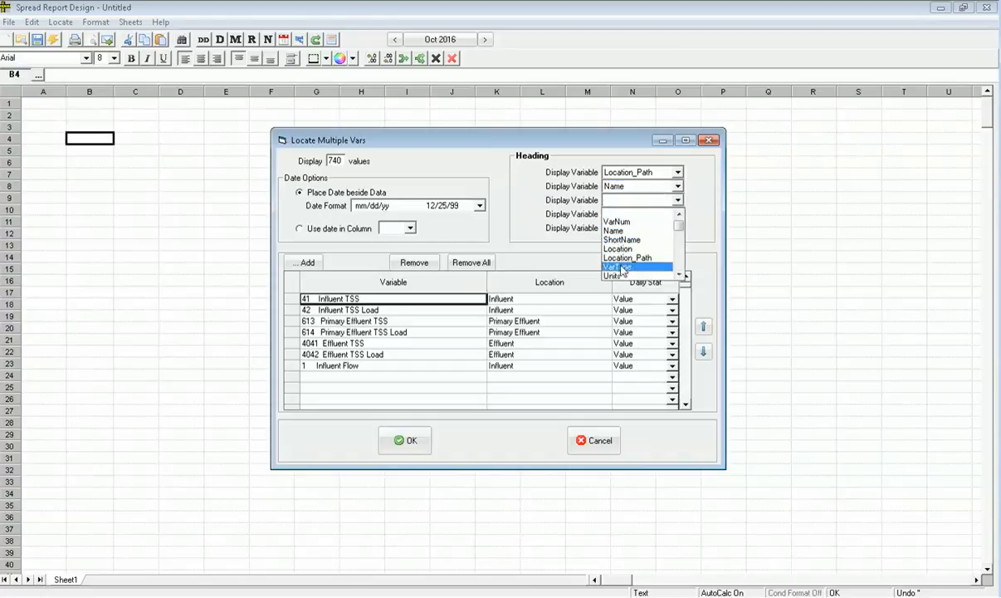
pyautogui.click(623, 276)
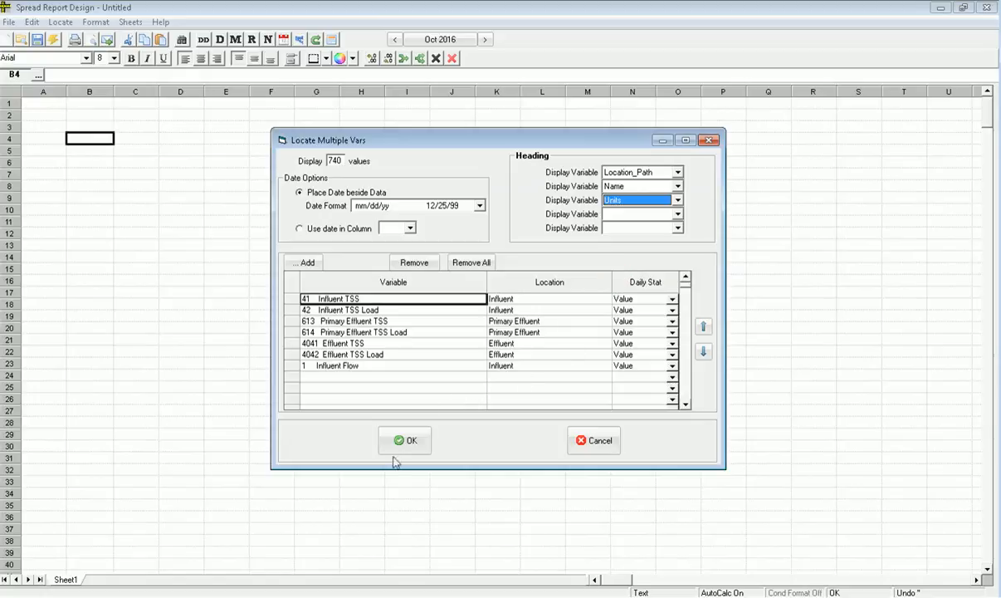
pyautogui.click(405, 440)
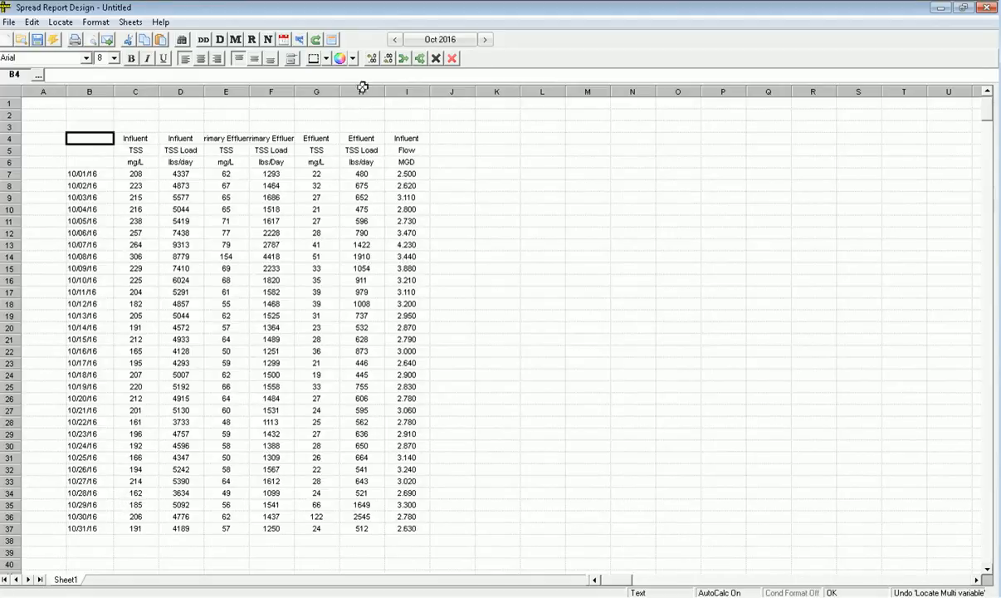
# Step: Set the report's custom dates from 1/1/2015 to today, 11/8/2016
pyautogui.click(440, 39)
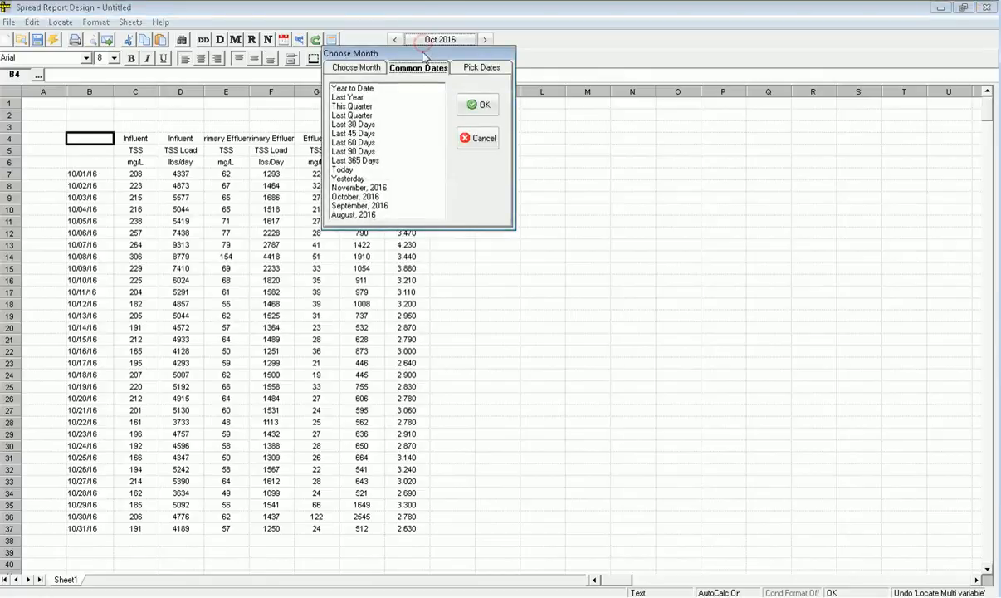
pyautogui.click(480, 66)
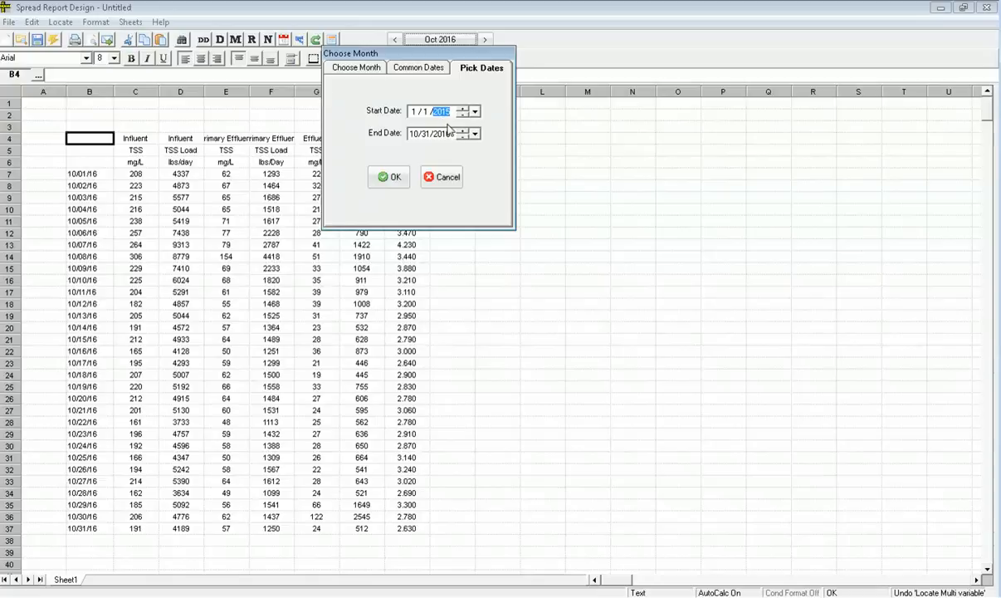
pyautogui.click(474, 133)
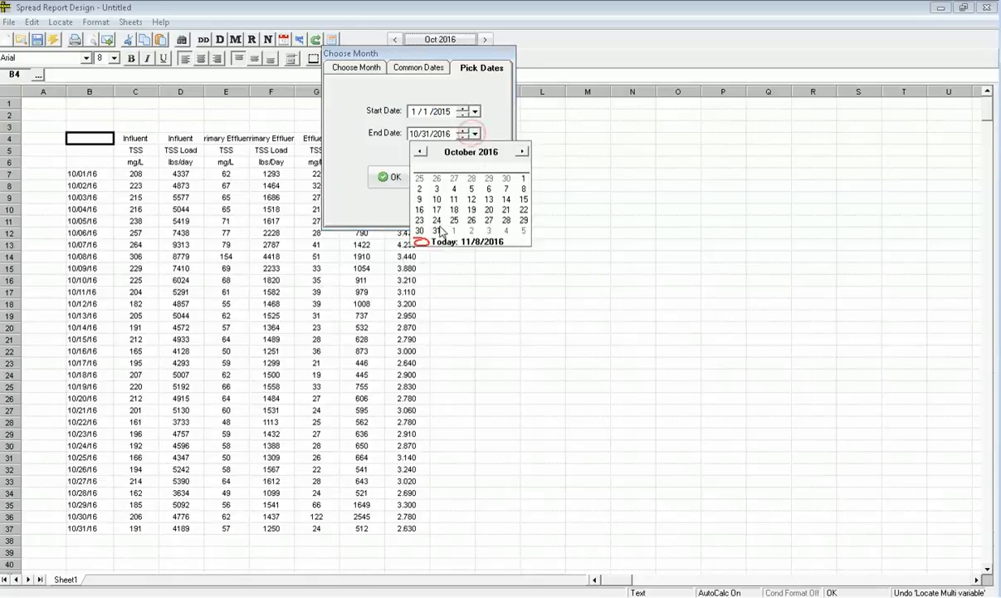
pyautogui.click(472, 242)
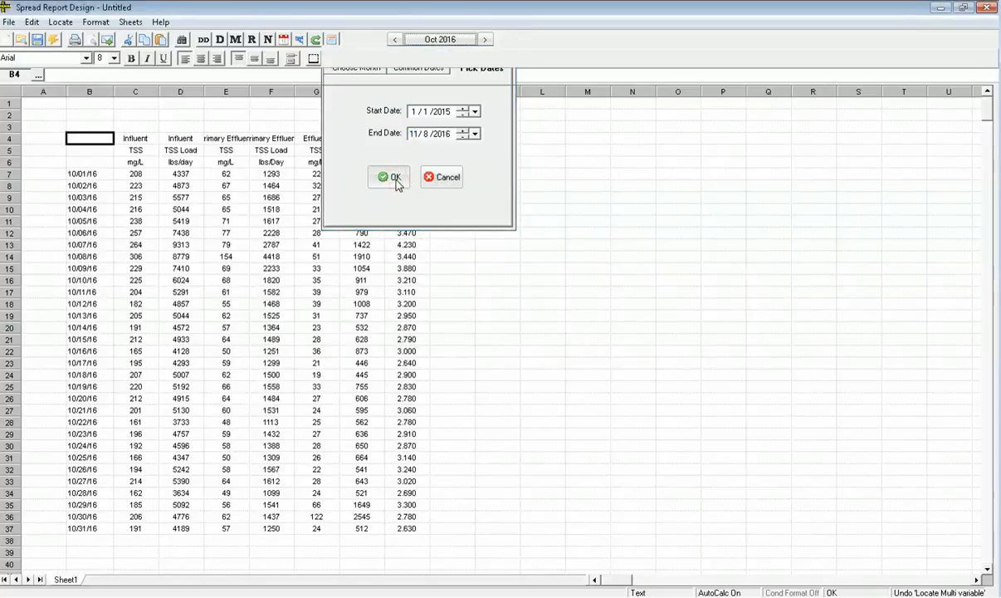
pyautogui.click(385, 176)
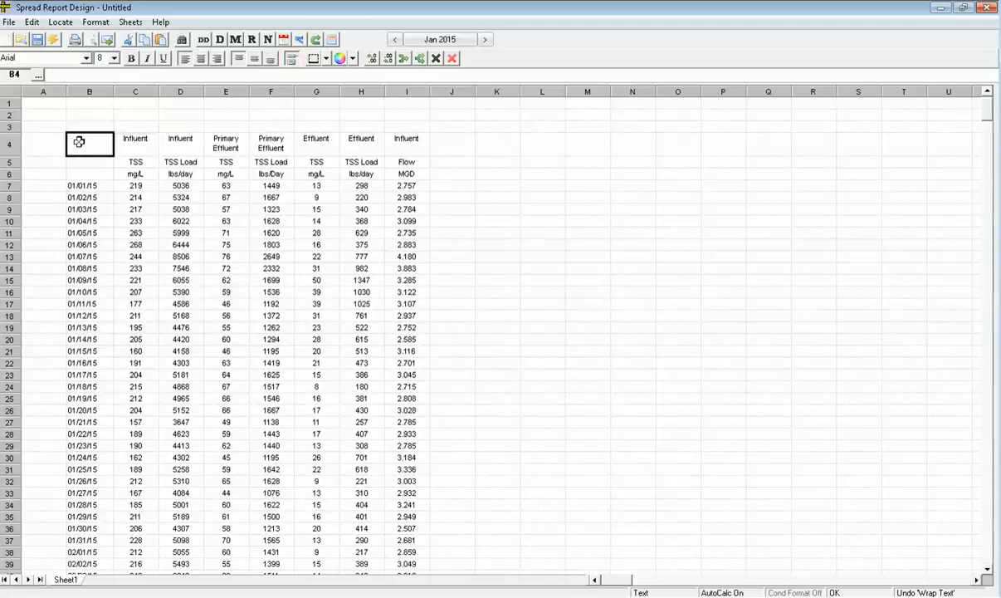
# Step: Select the wrapped heading and data block, deselect it, and begin exporting the report
pyautogui.moveTo(90, 143); pyautogui.dragTo(362, 362)
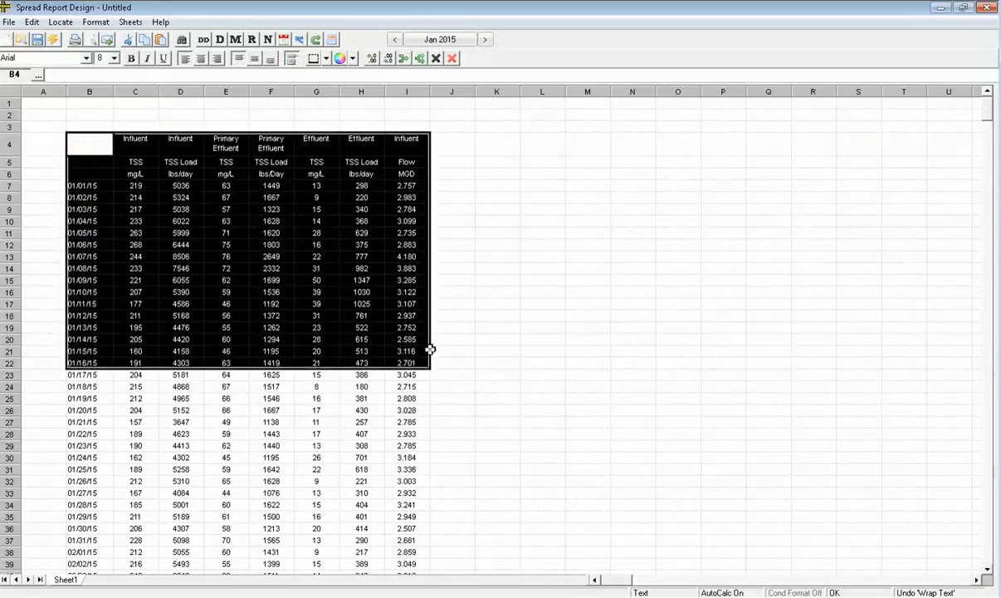
pyautogui.click(497, 186)
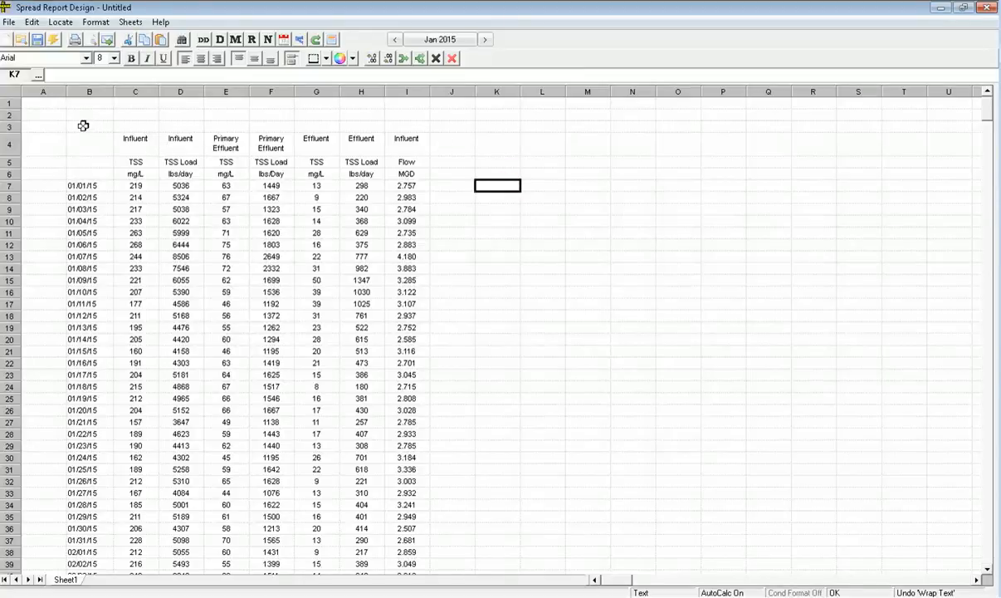
pyautogui.moveTo(18, 37)
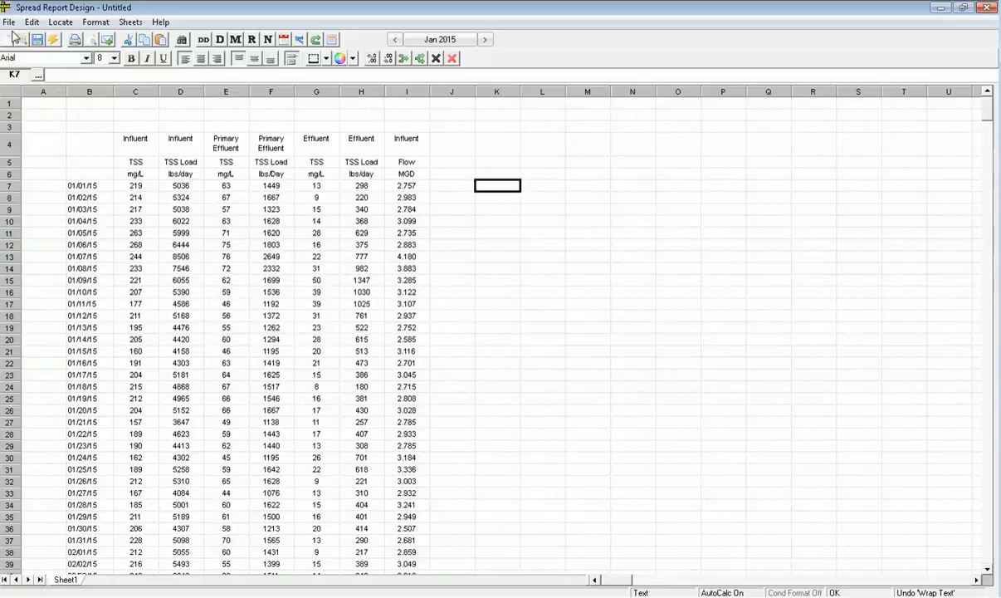
pyautogui.click(15, 23)
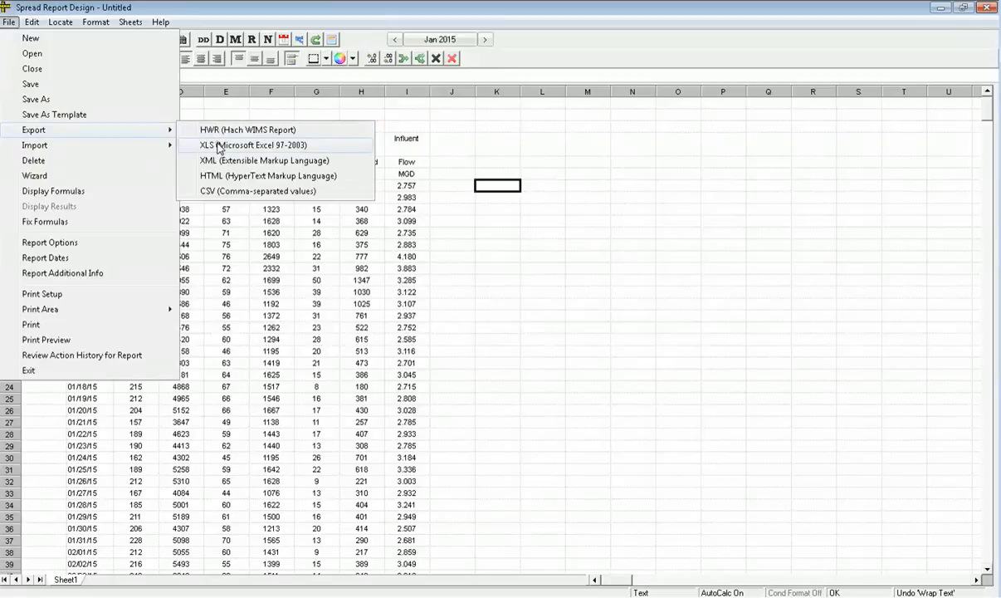
# Step: Save the report as Exporttwoyear.xls in Excel 97-2003 format and view it
pyautogui.click(256, 144)
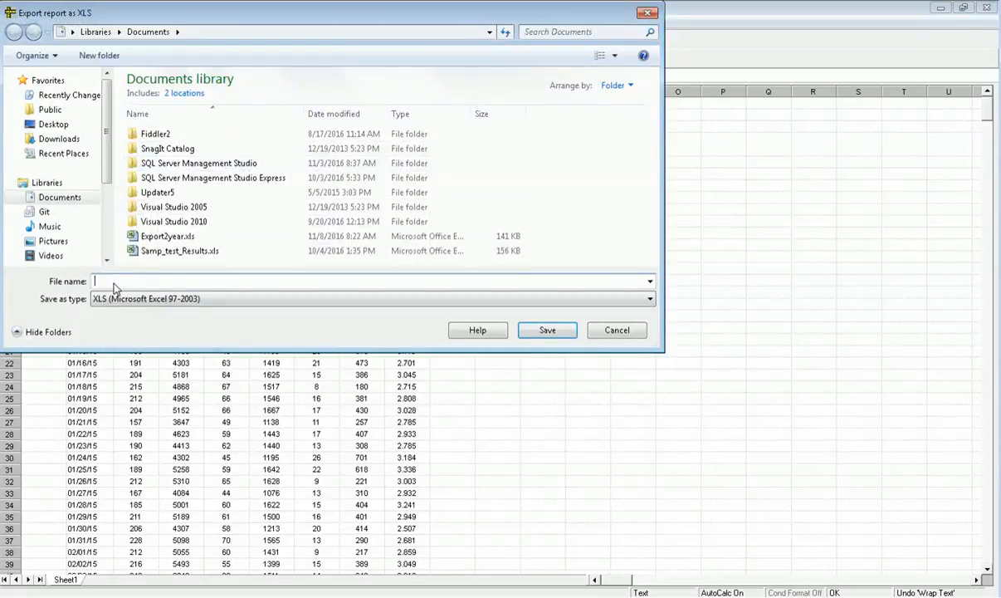
pyautogui.moveTo(128, 289)
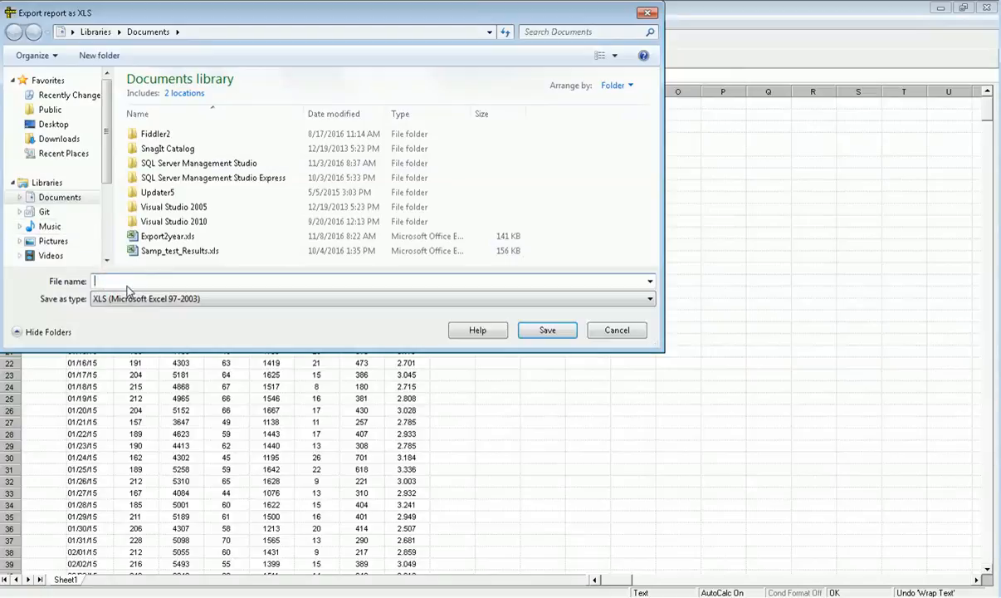
pyautogui.write('E')
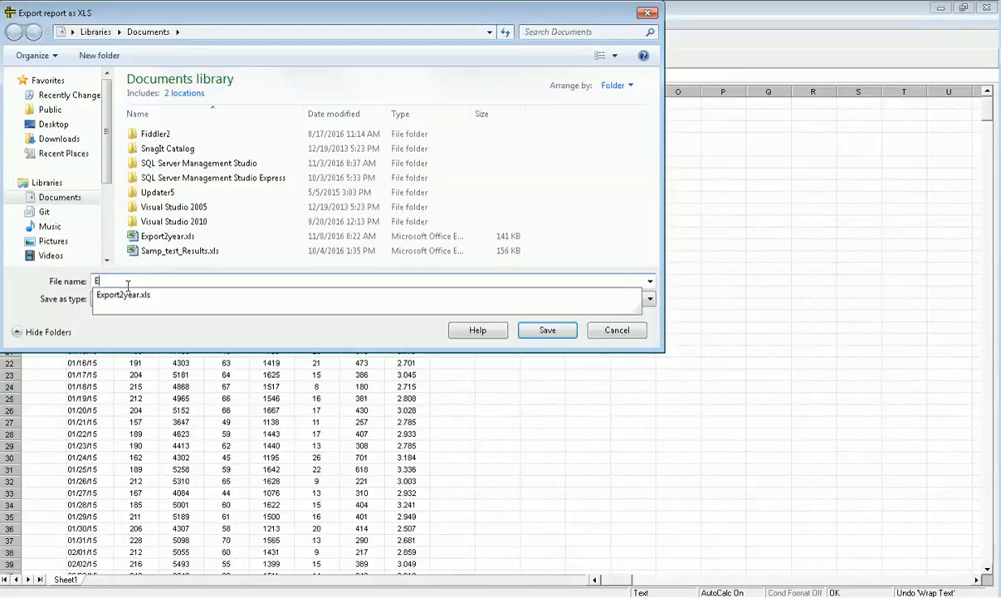
pyautogui.write('xp')
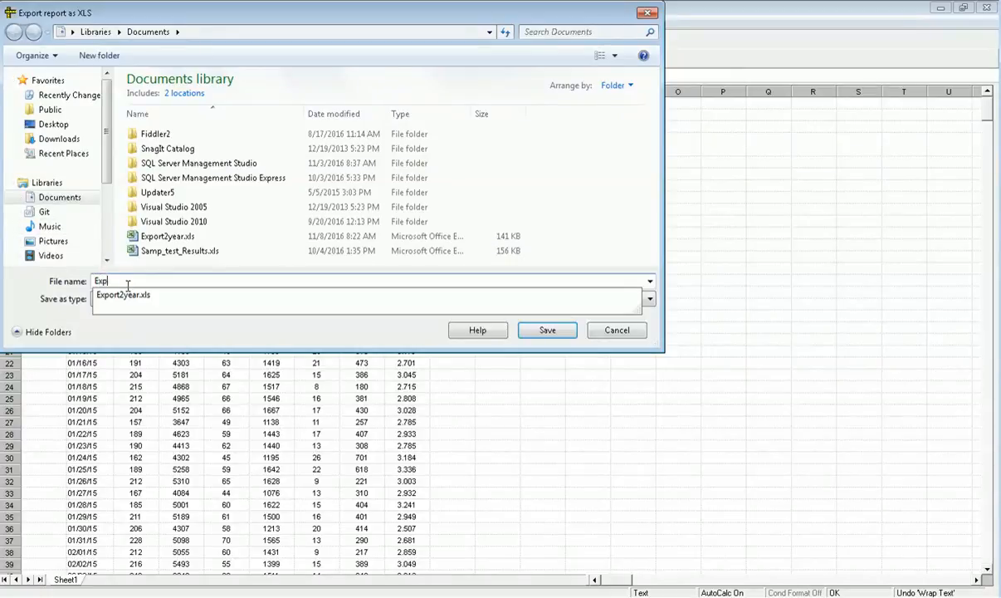
pyautogui.write('ort')
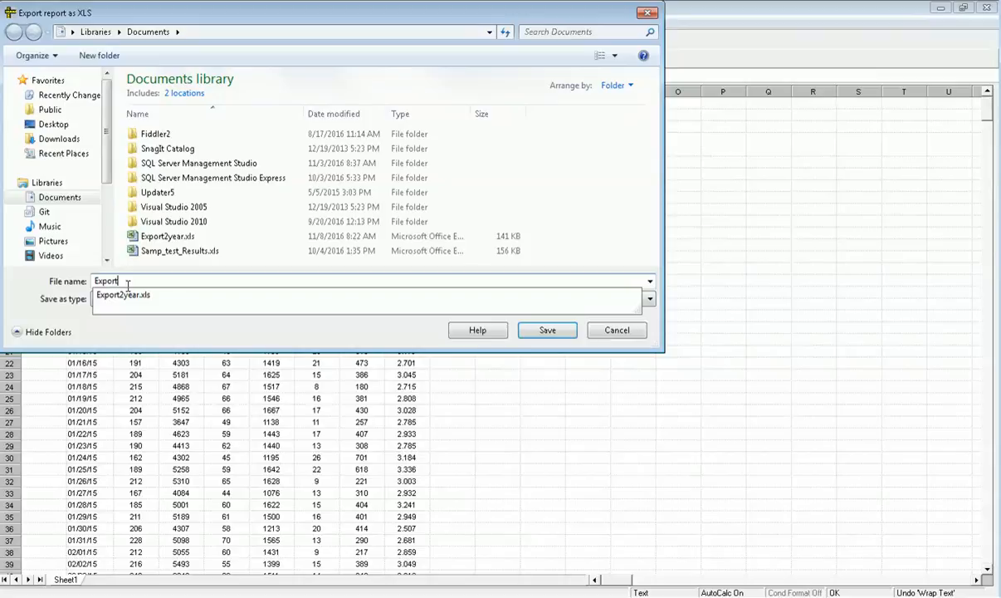
pyautogui.click(362, 299)
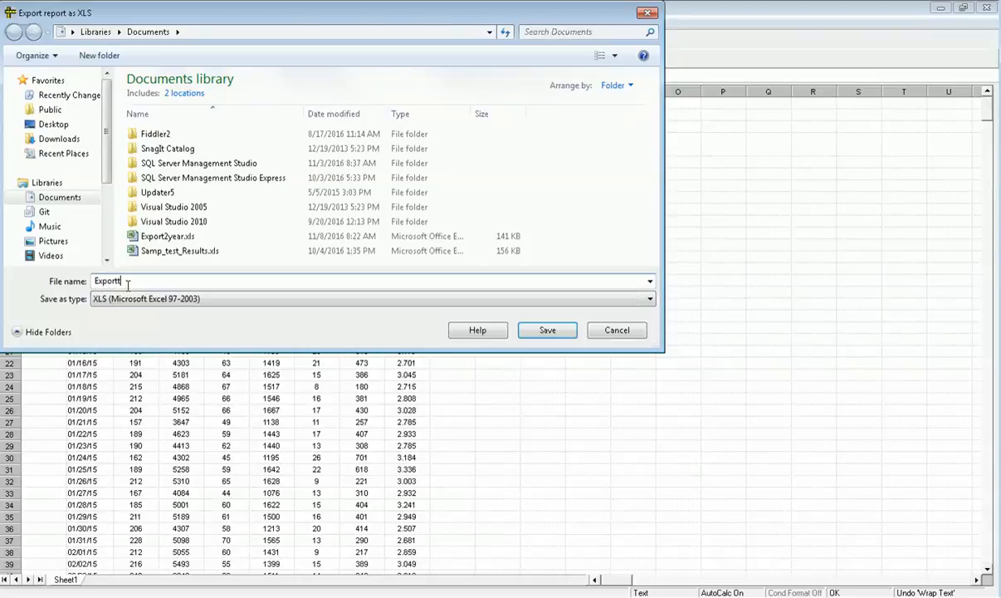
pyautogui.write('twpyear')
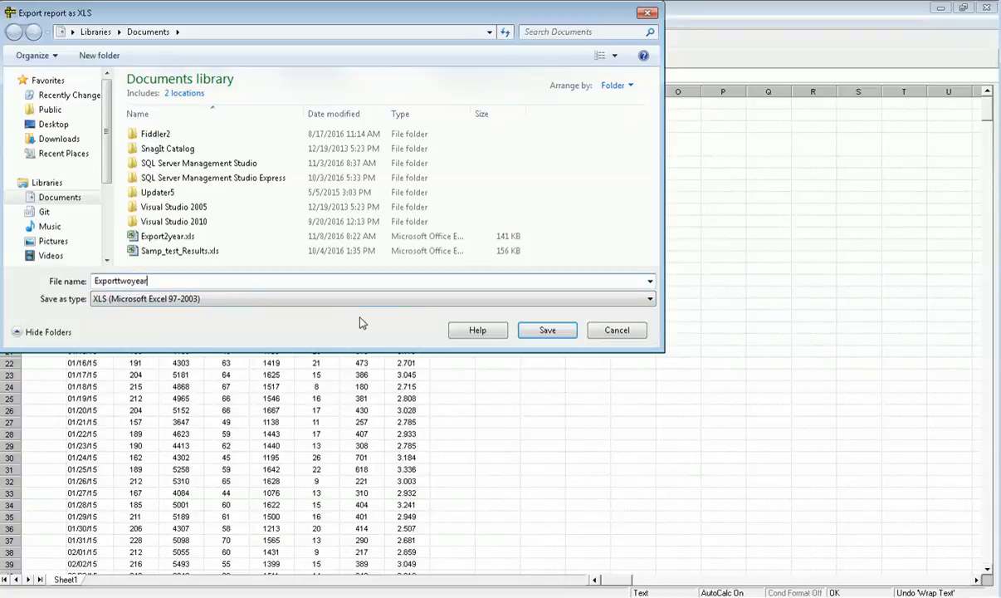
pyautogui.click(546, 329)
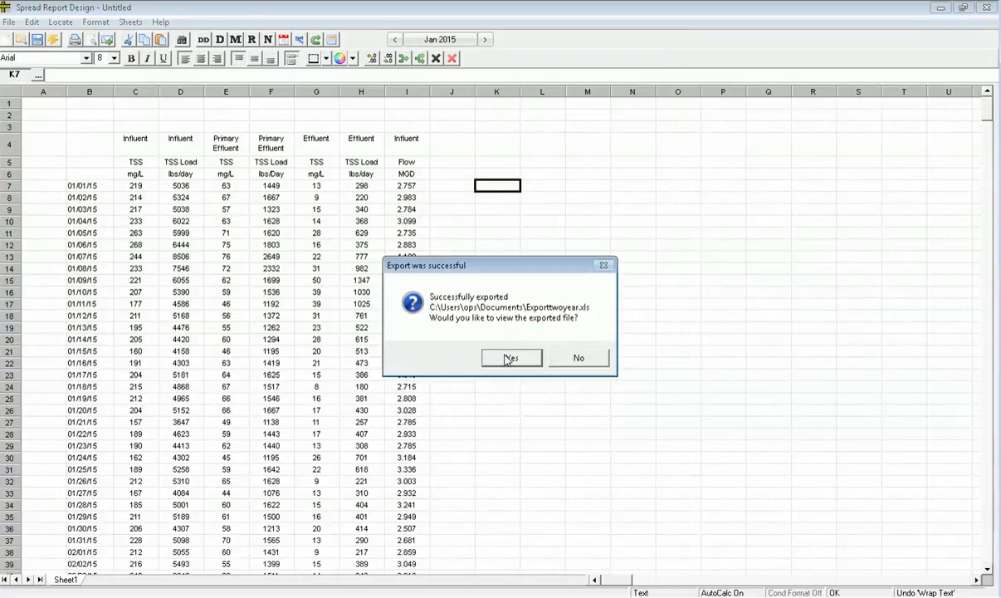
pyautogui.click(511, 357)
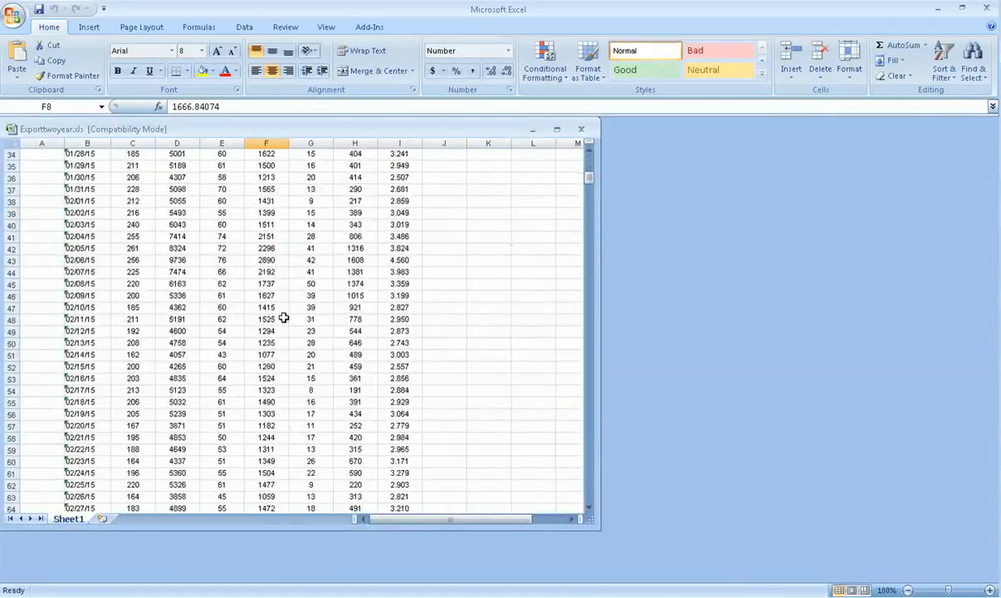
# Step: Scroll through the exported daily TSS and flow worksheet
pyautogui.scroll(-3)
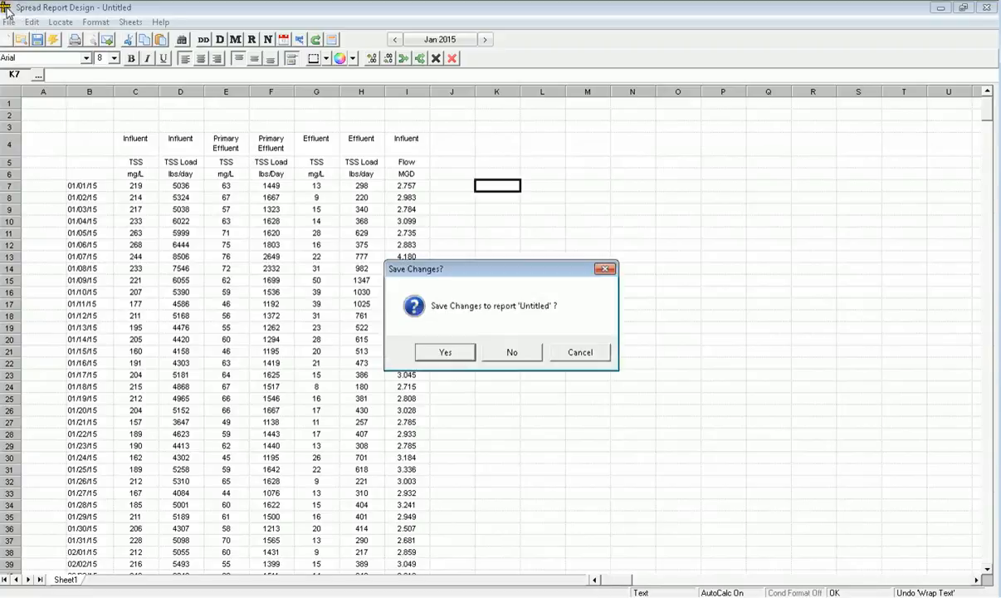
# Step: Discard the unsaved spread report and launch Utilities > Export > Excel
pyautogui.click(512, 352)
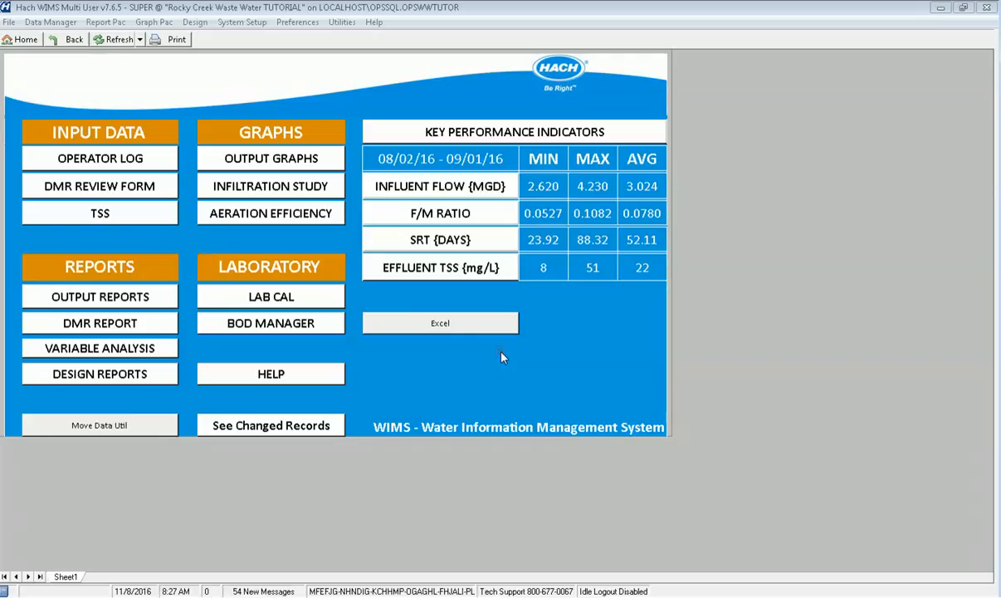
pyautogui.moveTo(342, 43)
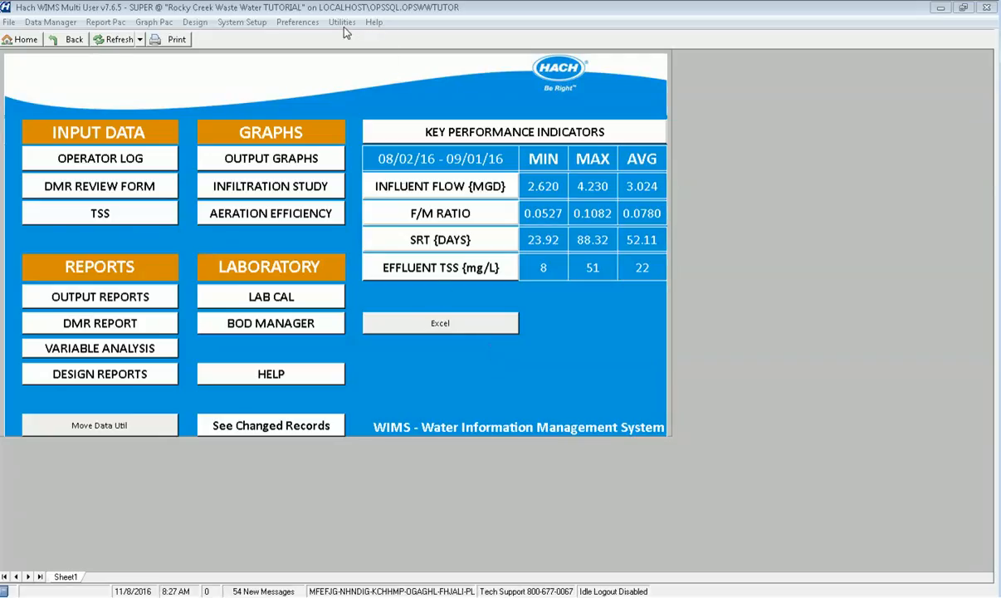
pyautogui.click(362, 24)
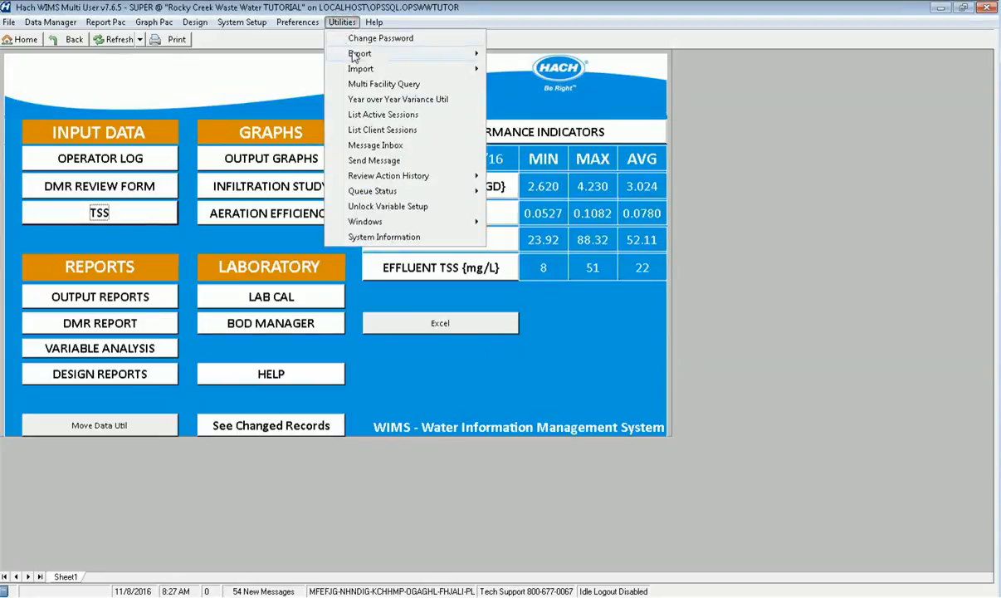
pyautogui.moveTo(369, 53)
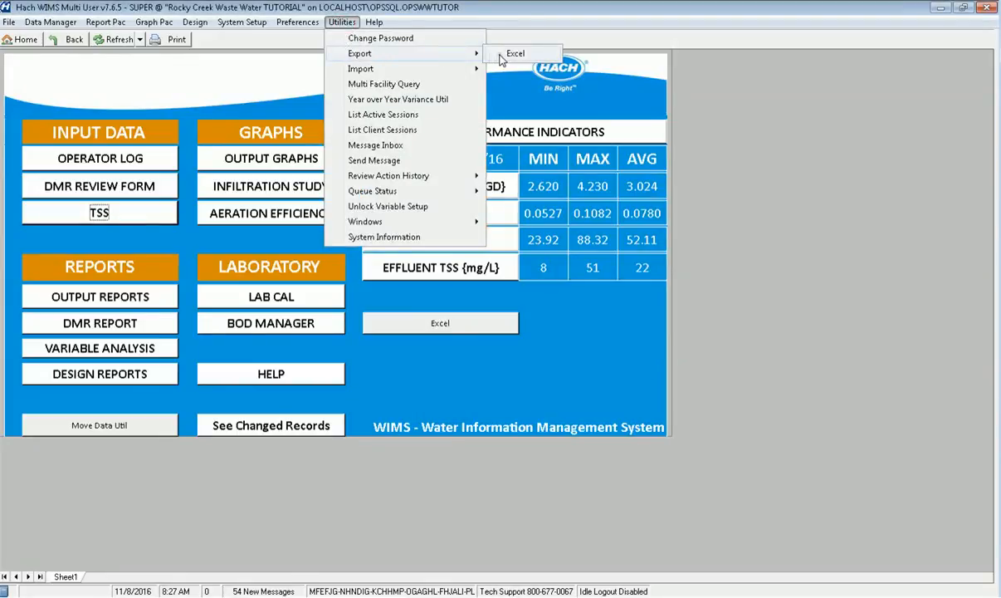
pyautogui.click(528, 52)
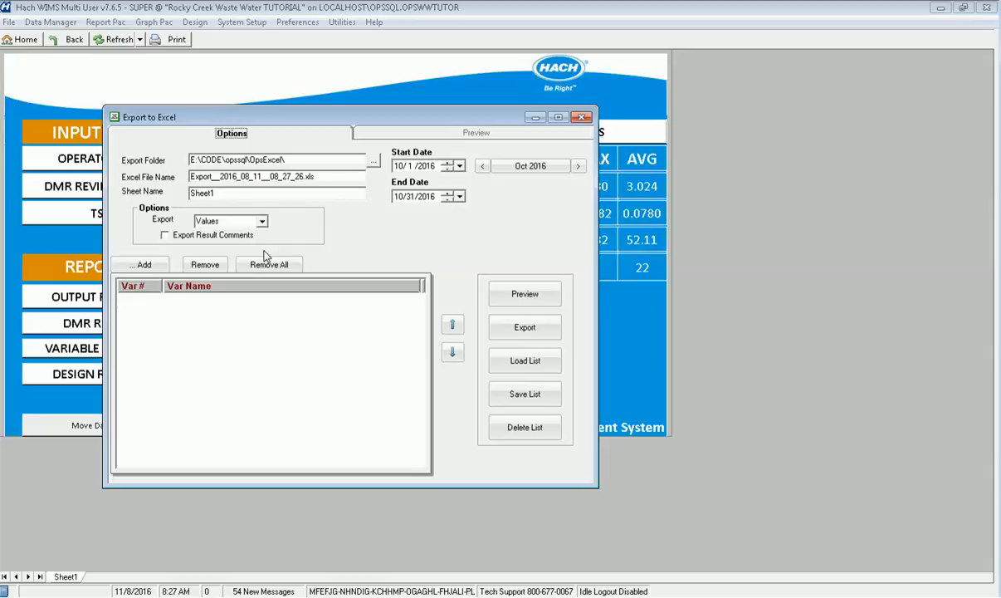
pyautogui.moveTo(141, 264)
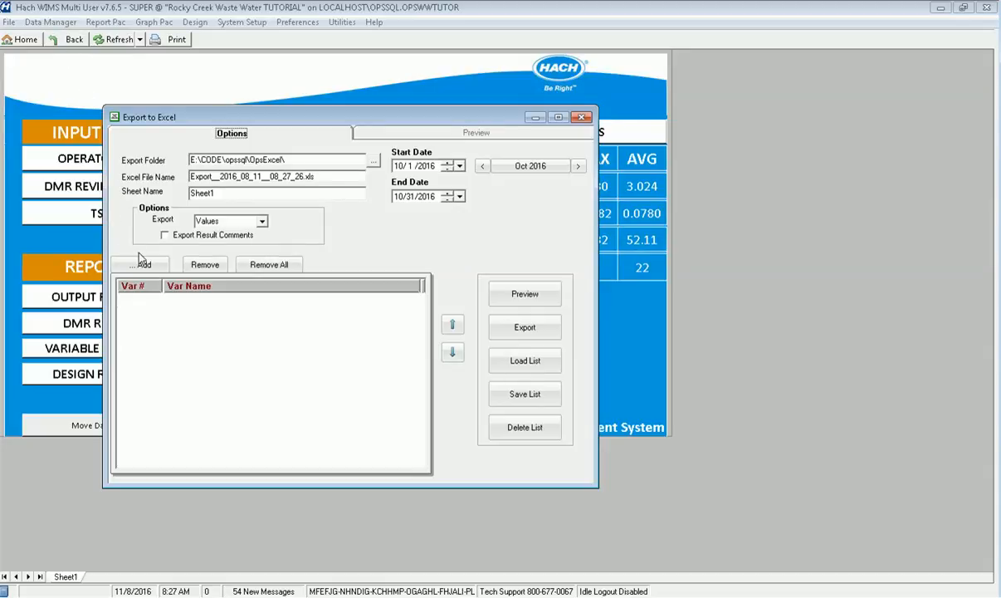
# Step: Add Influent Flow, BOD, BOD Load, TSS and TSS Load to the export variable list
pyautogui.click(149, 266)
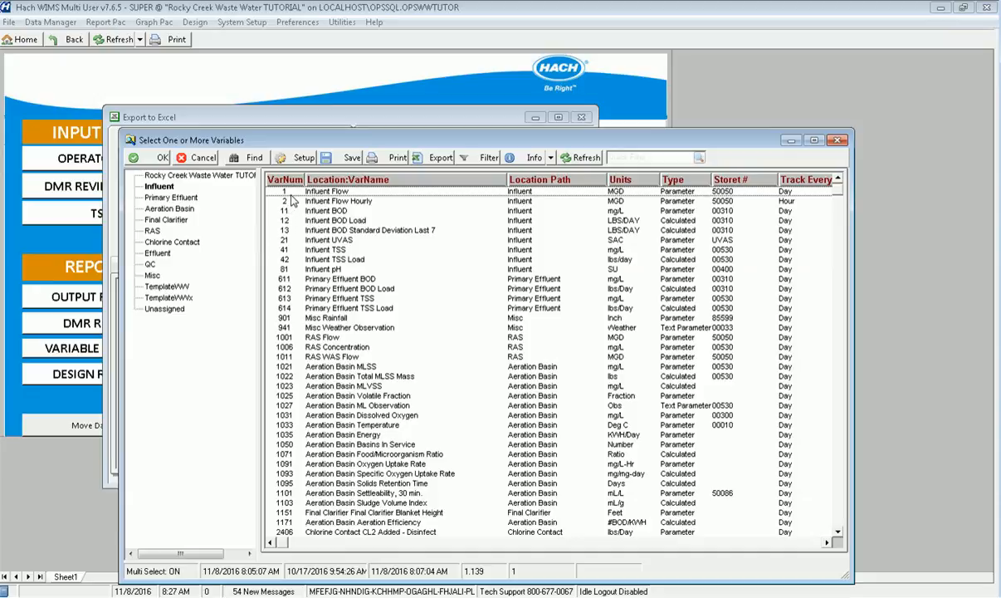
pyautogui.click(337, 191)
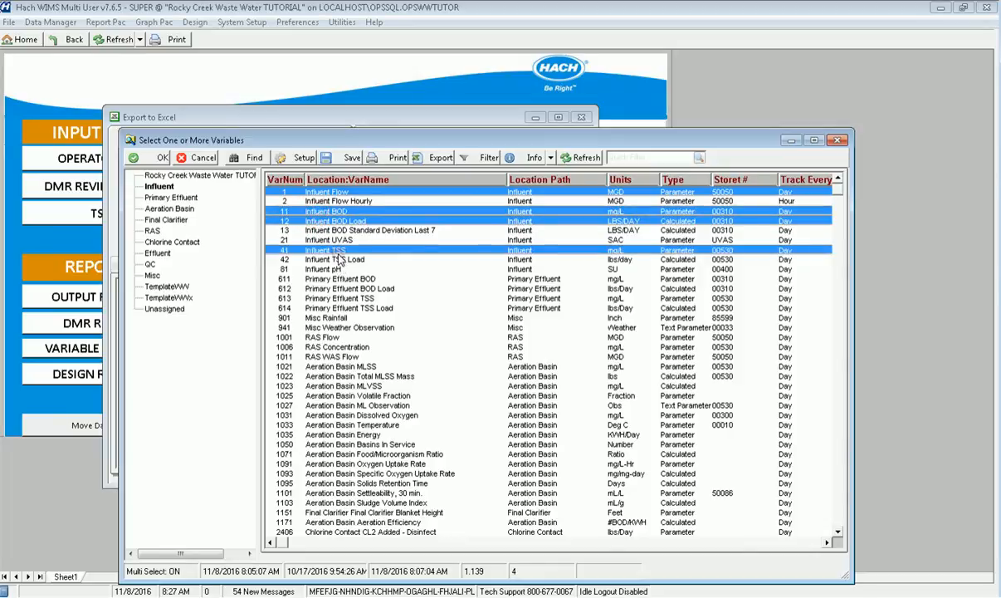
pyautogui.click(352, 259)
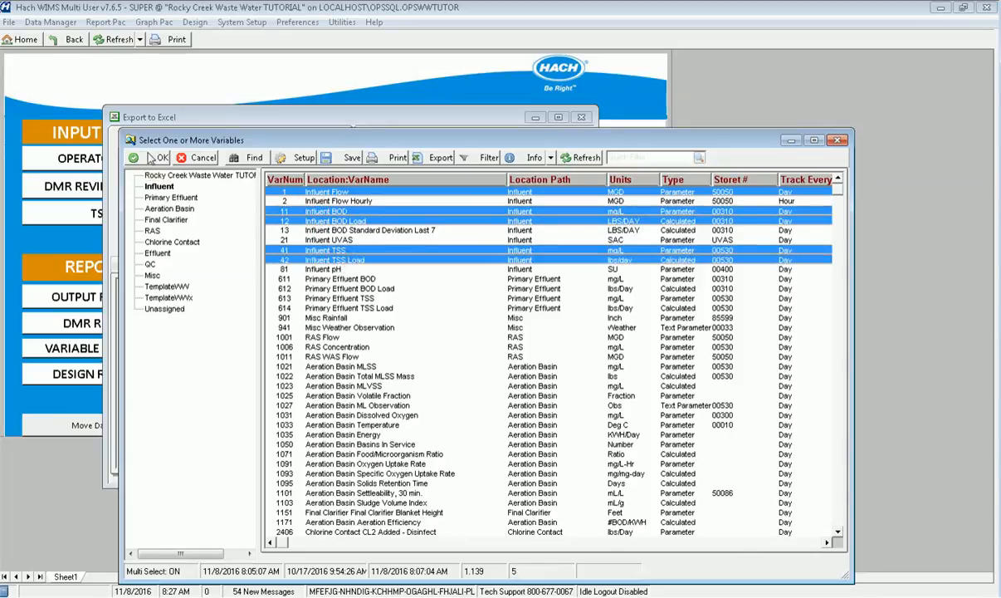
pyautogui.click(156, 157)
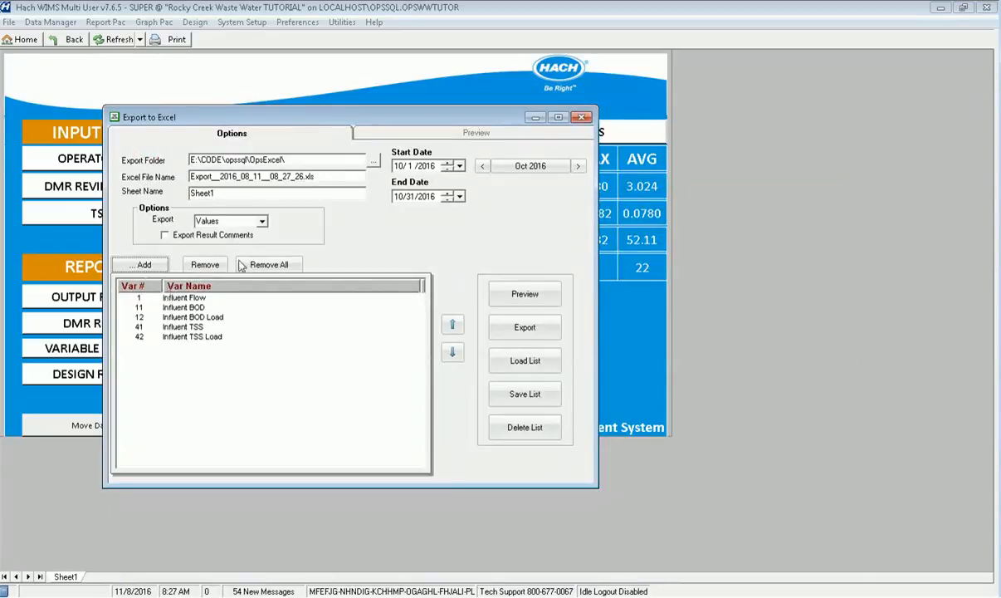
pyautogui.moveTo(522, 171)
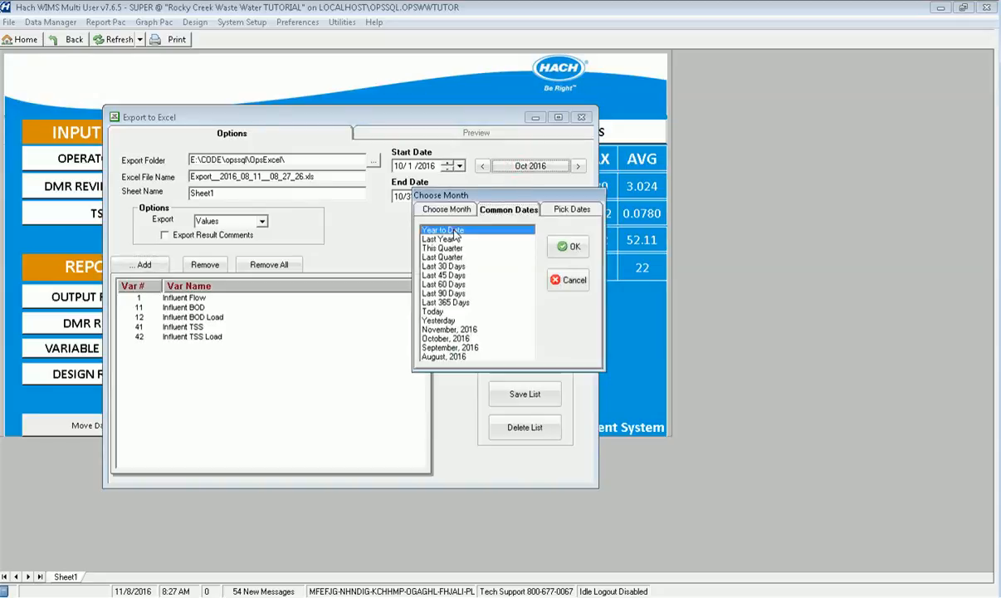
# Step: Export the five influent variables for Year to Date (1/1/2016–11/8/2016) and open the workbook
pyautogui.click(568, 246)
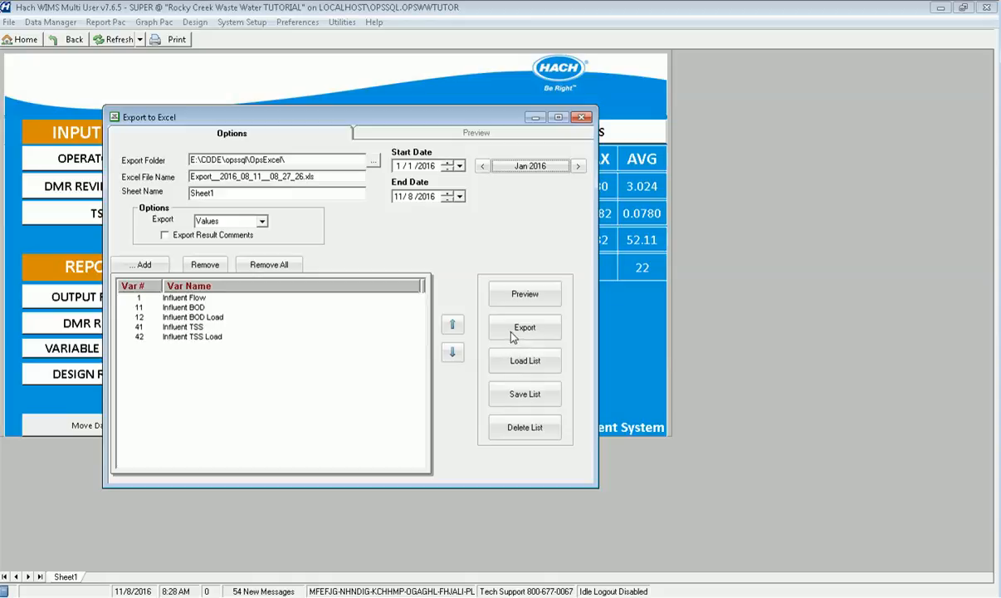
pyautogui.click(524, 327)
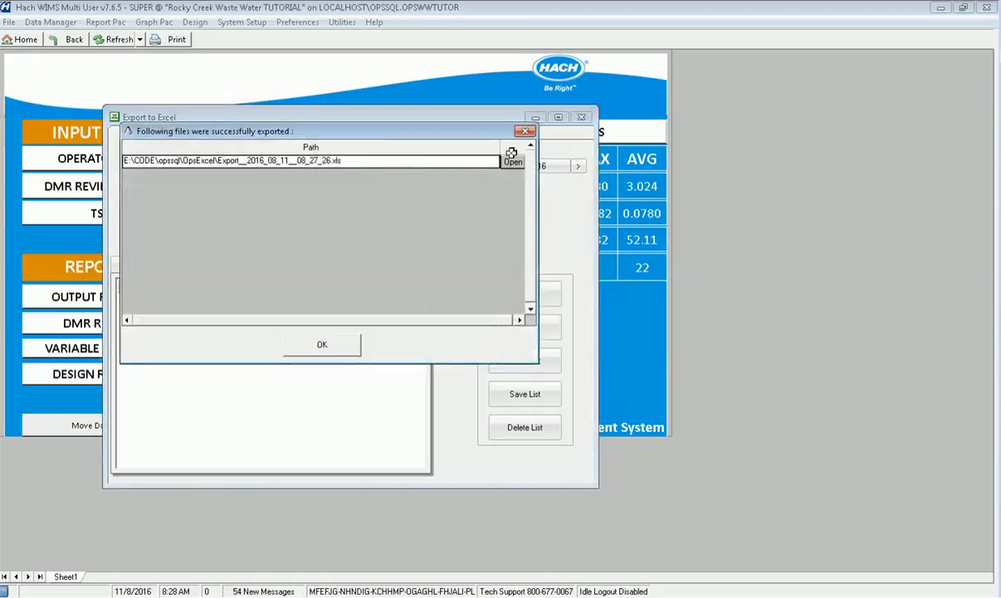
pyautogui.click(322, 344)
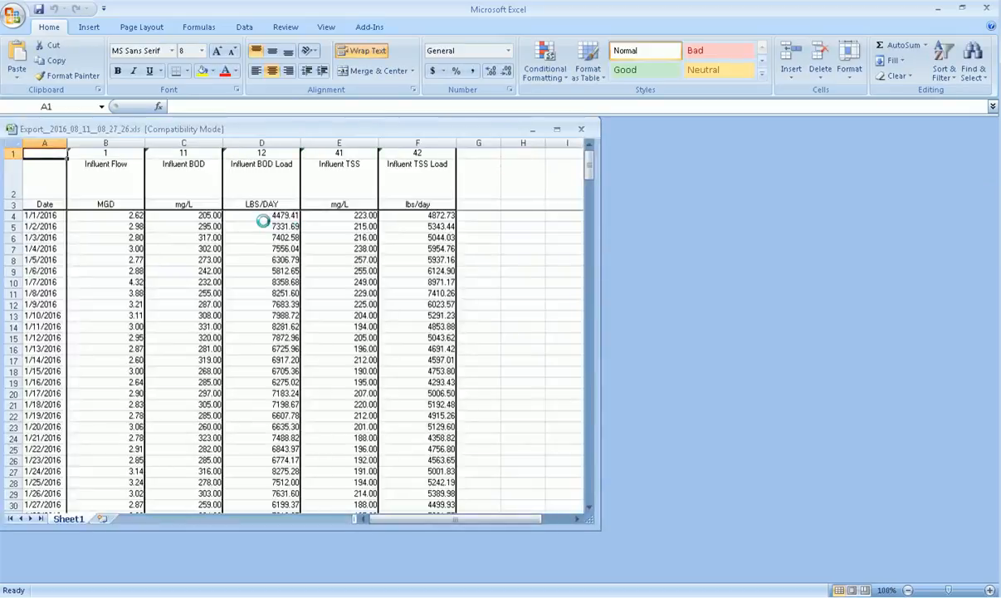
# Step: Review an Influent Flow value in the exported workbook, then close Excel
pyautogui.click(106, 249)
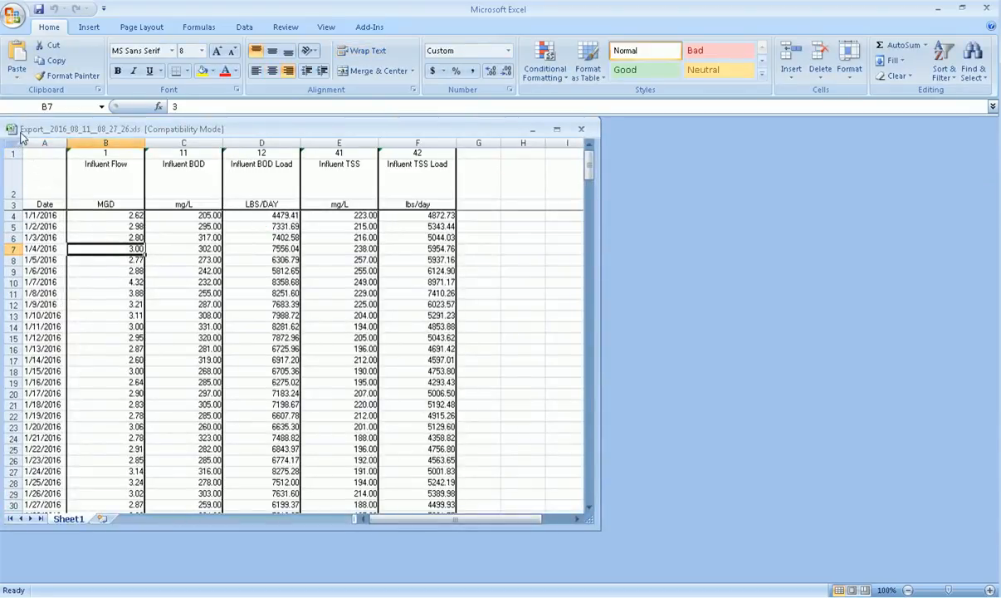
pyautogui.click(581, 130)
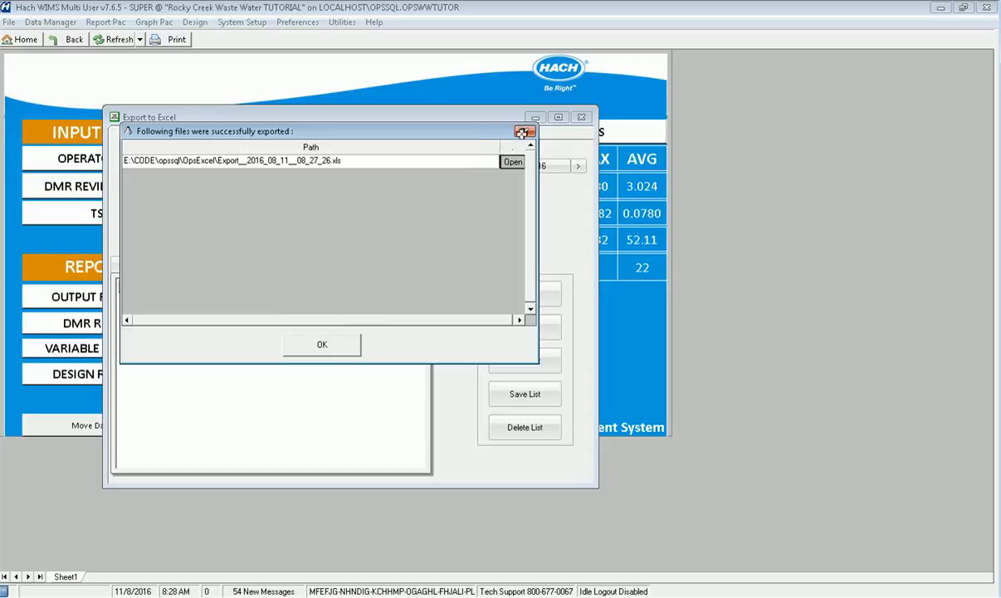
# Step: Dismiss the 'Following files were successfully exported' message
pyautogui.click(322, 344)
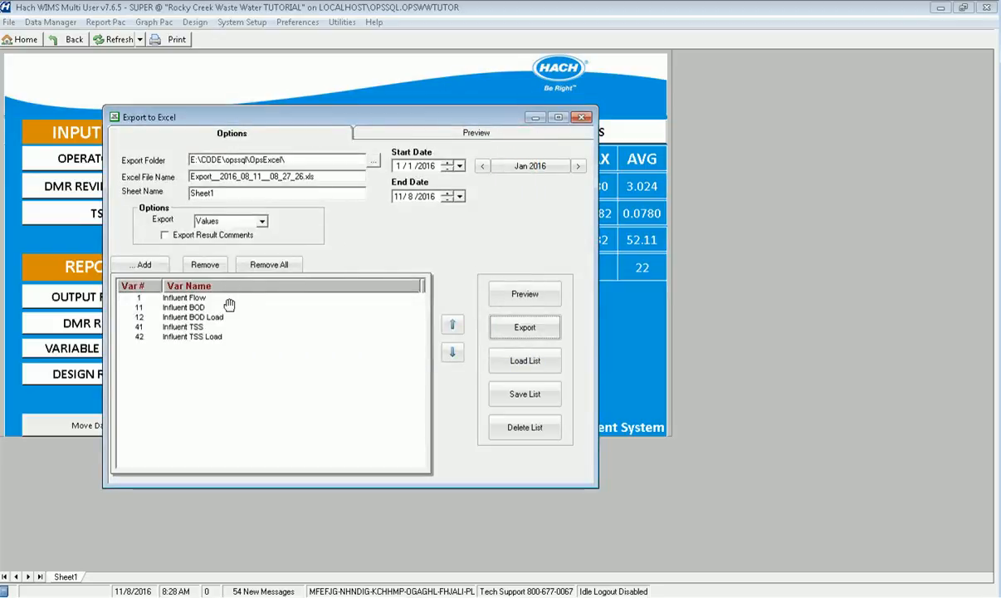
pyautogui.moveTo(229, 303)
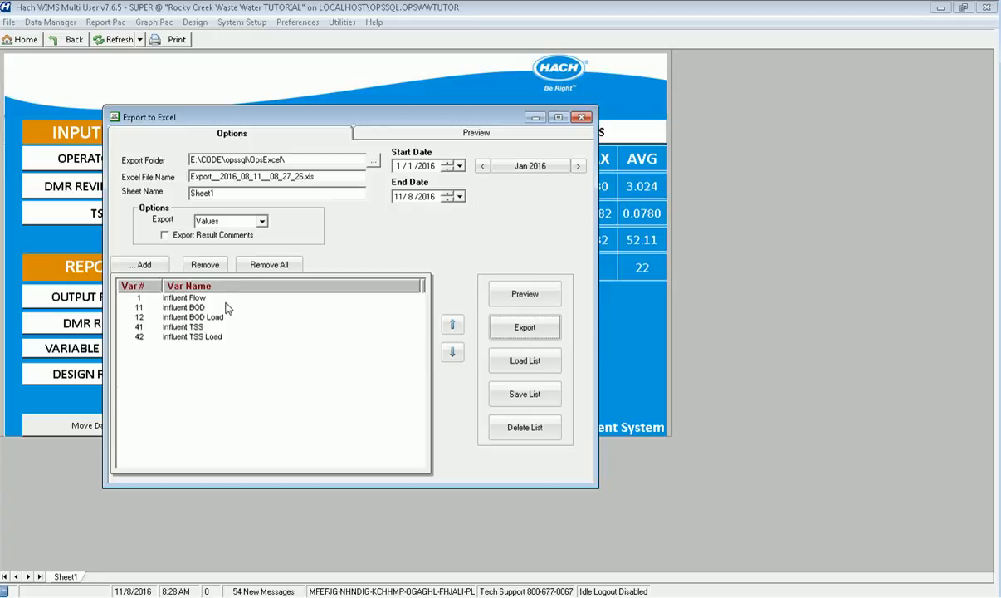
pyautogui.moveTo(191, 337)
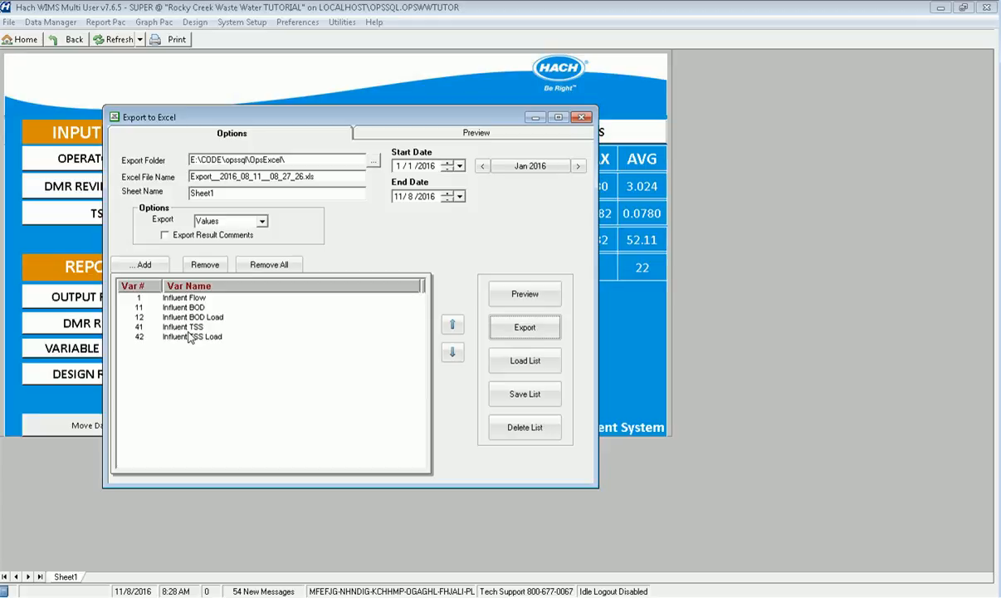
pyautogui.moveTo(182, 328)
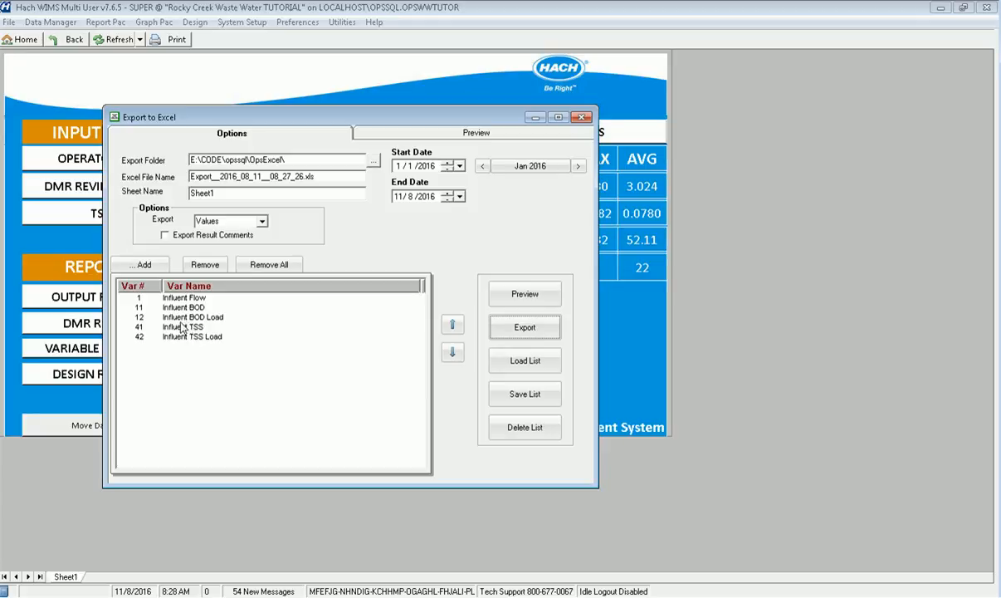